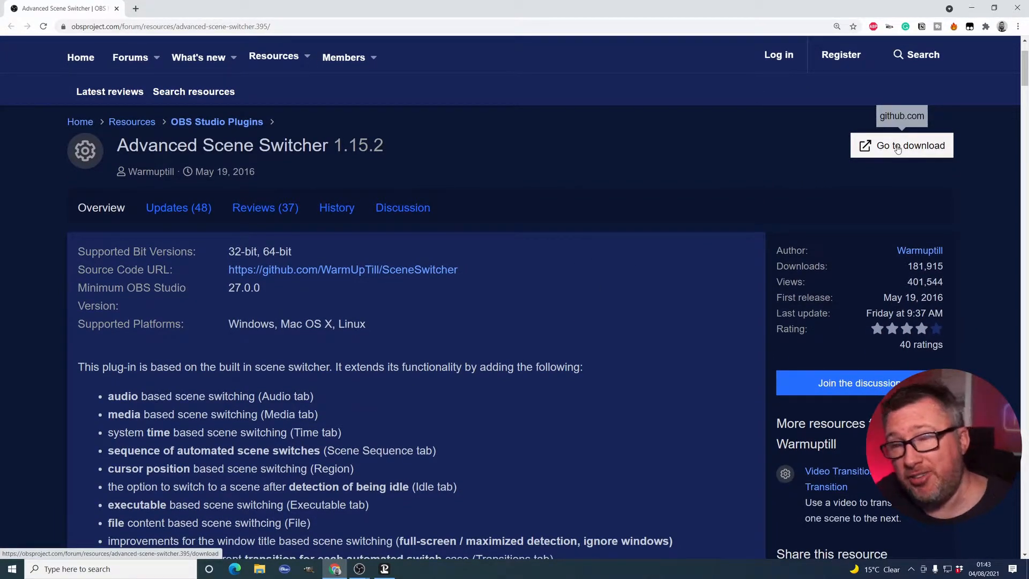
Step: Go to the plugin's GitHub releases and scroll to the latest SceneSwitcher.zip asset
{"action": "scroll", "scroll_direction": "up", "scroll_amount": 3}
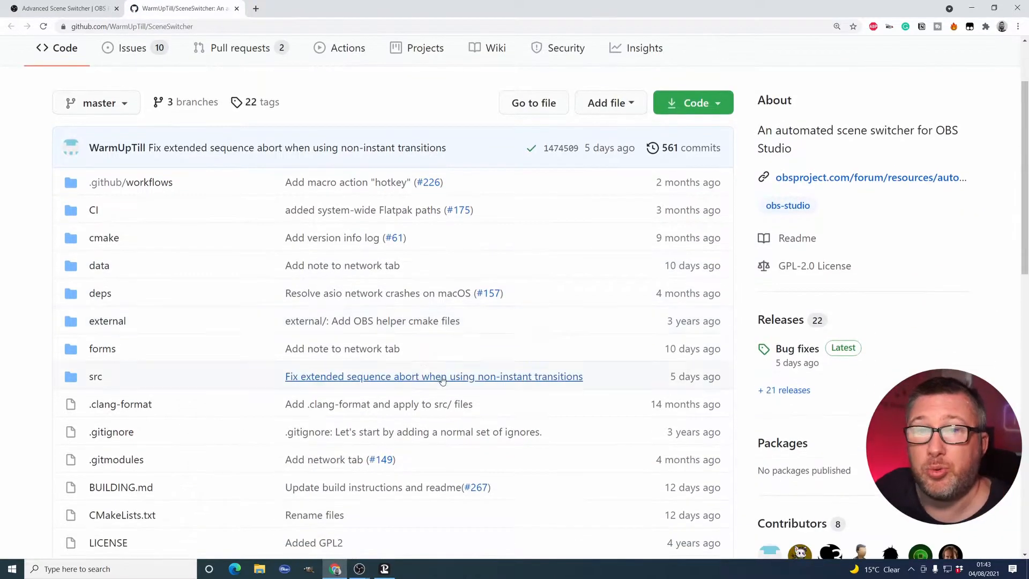
{"action": "mouse_move", "coordinate": [445, 460]}
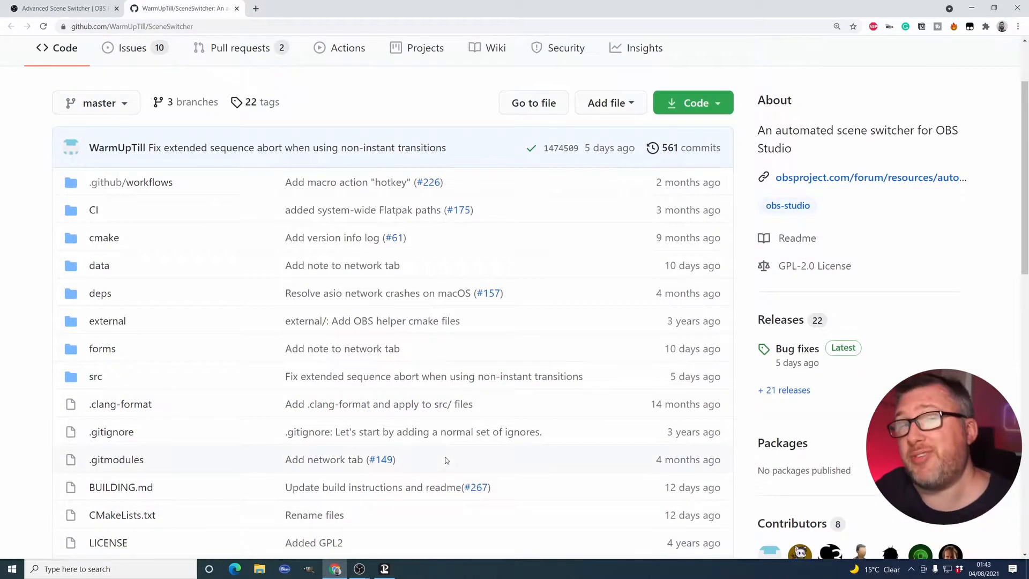
{"action": "scroll", "scroll_direction": "down", "scroll_amount": 3}
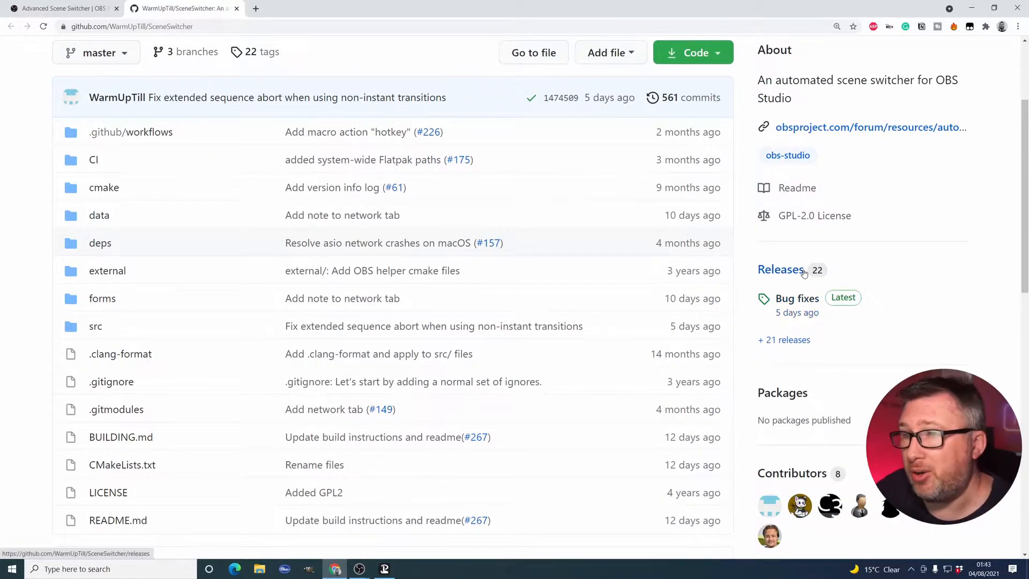
{"action": "left_click", "coordinate": [781, 269]}
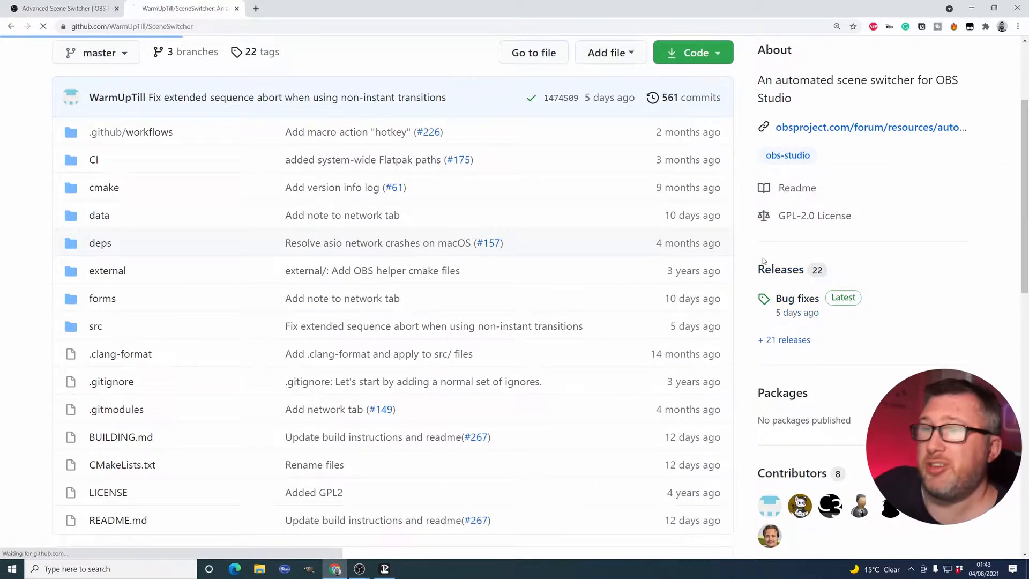
{"action": "left_click", "coordinate": [797, 298]}
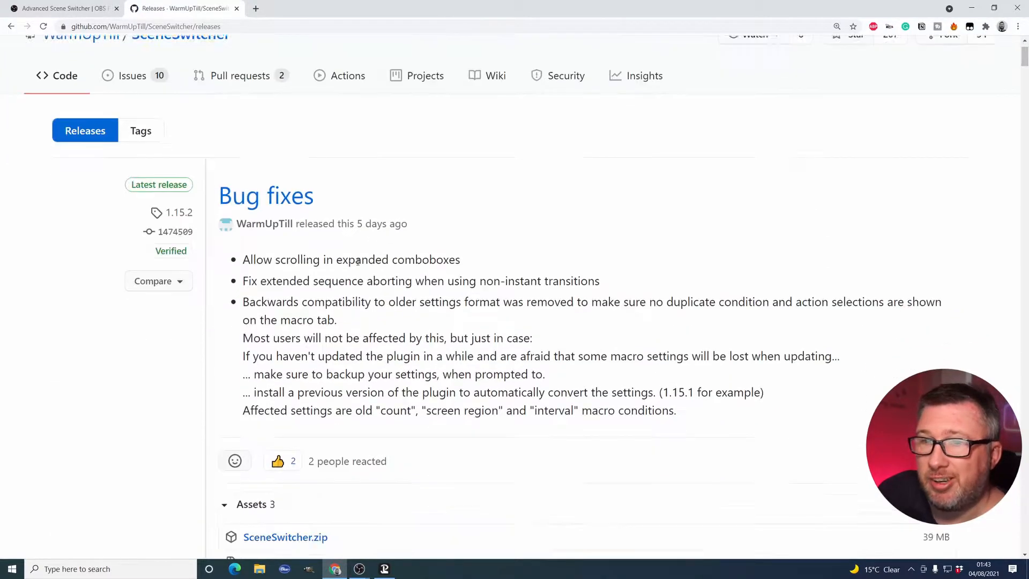
{"action": "scroll", "scroll_direction": "down", "scroll_amount": 3}
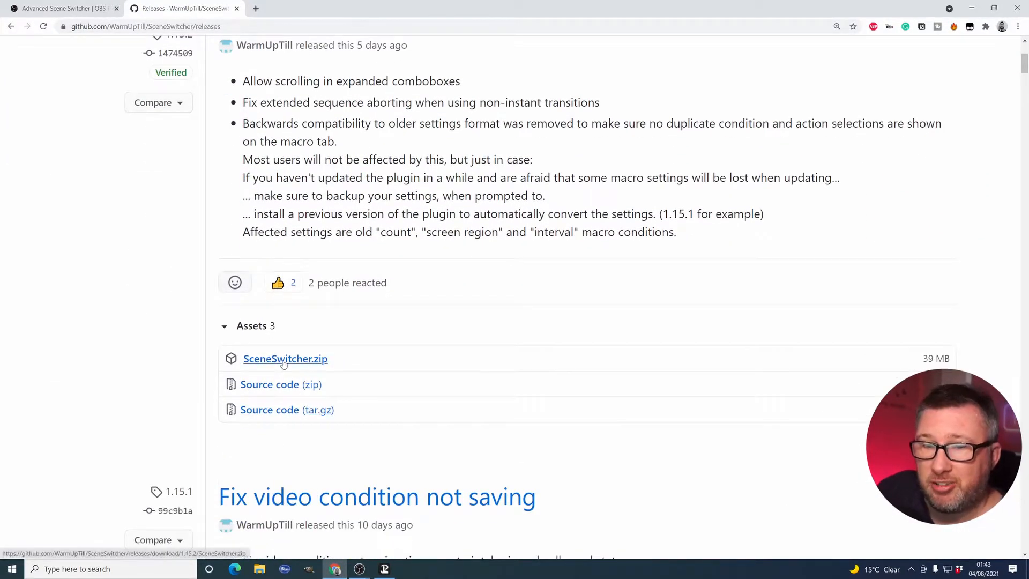
{"action": "left_click", "coordinate": [285, 359]}
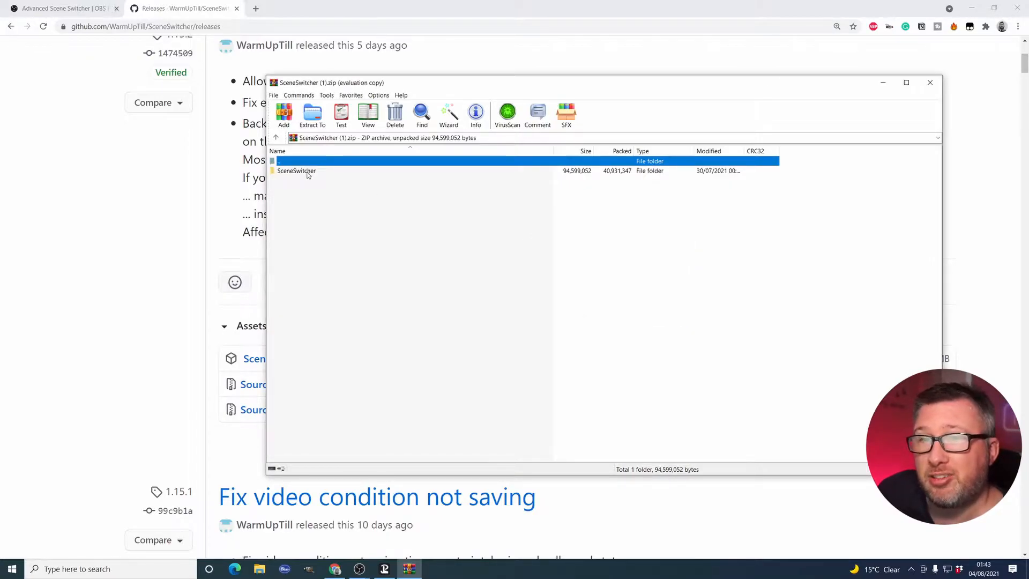
{"action": "double_click", "coordinate": [296, 170]}
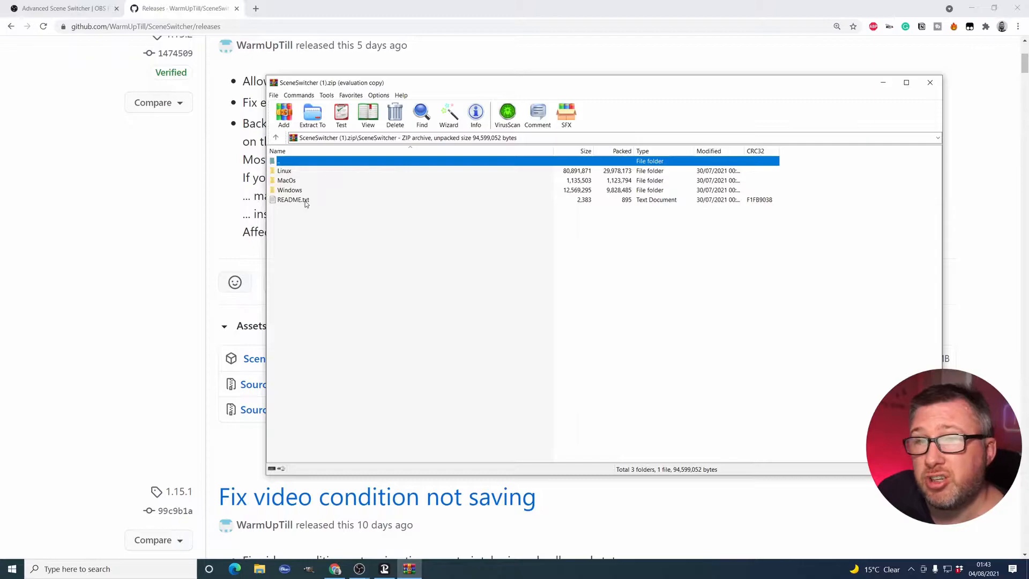
{"action": "double_click", "coordinate": [290, 190]}
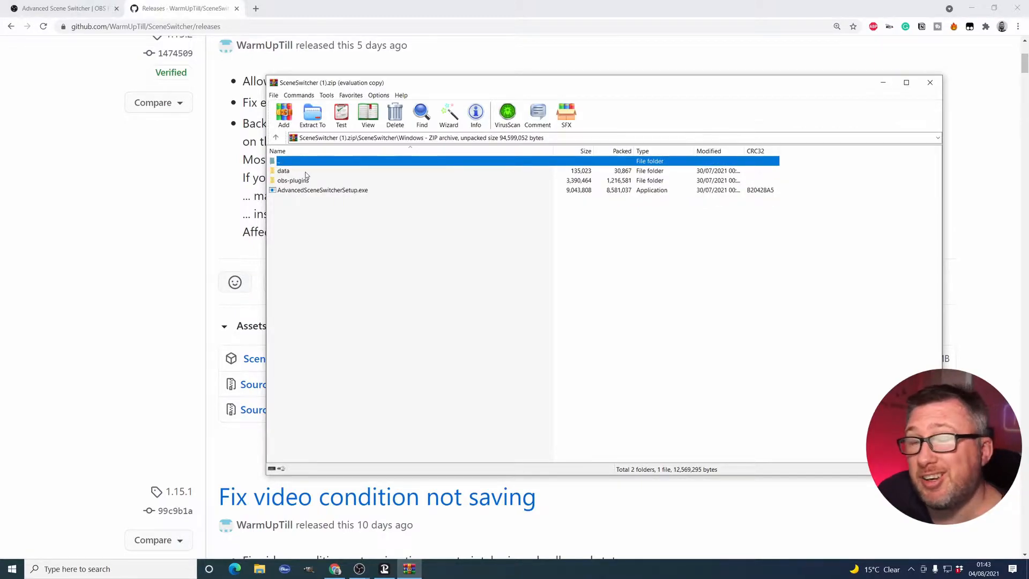
{"action": "mouse_move", "coordinate": [311, 194]}
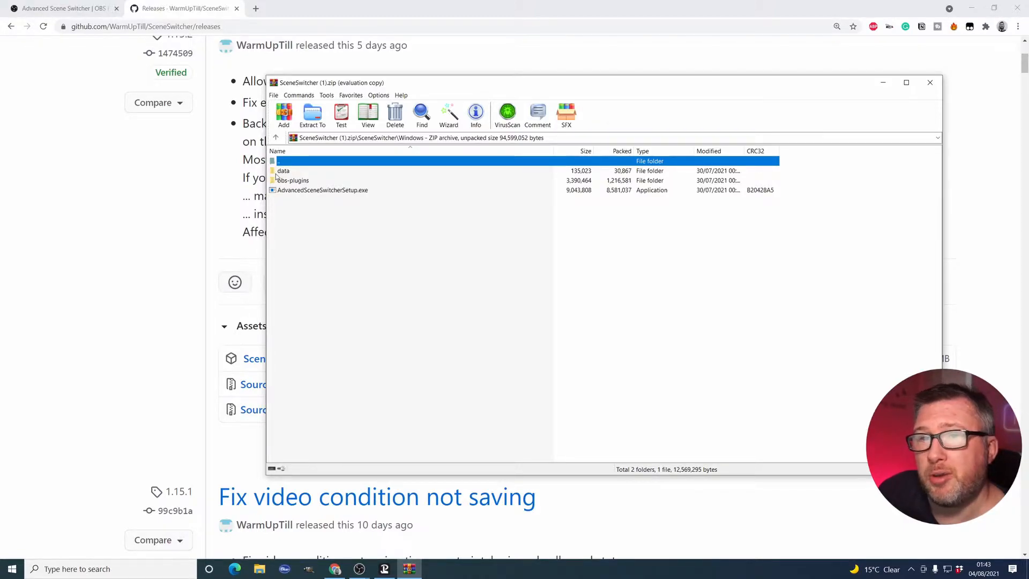
{"action": "mouse_move", "coordinate": [292, 180]}
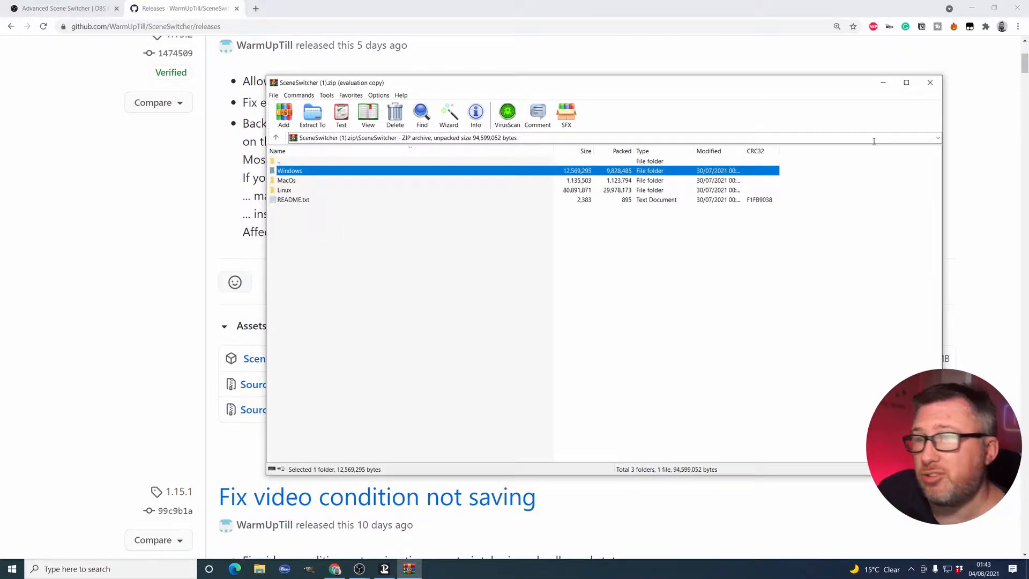
{"action": "left_click", "coordinate": [930, 82]}
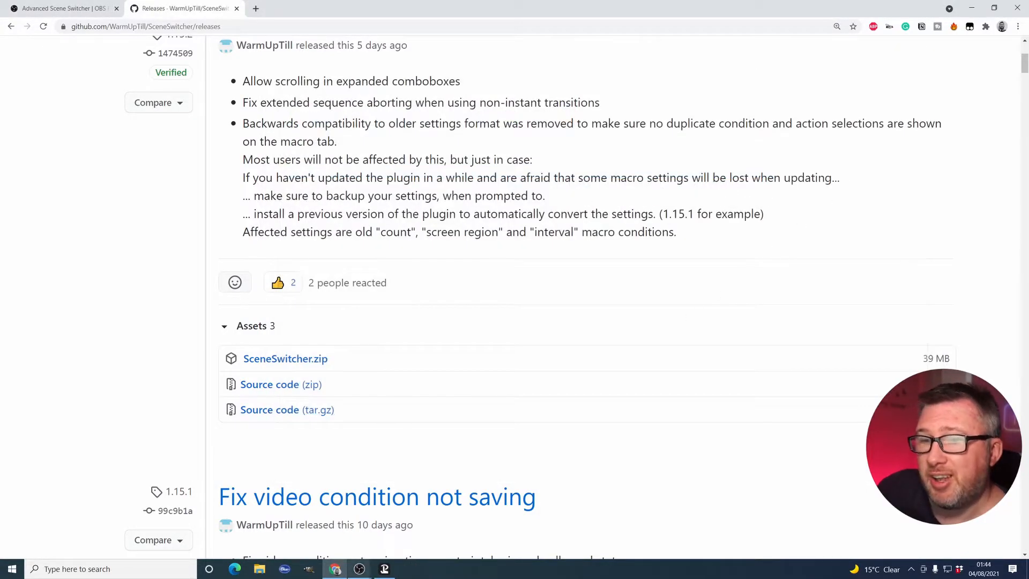
{"action": "mouse_move", "coordinate": [359, 568]}
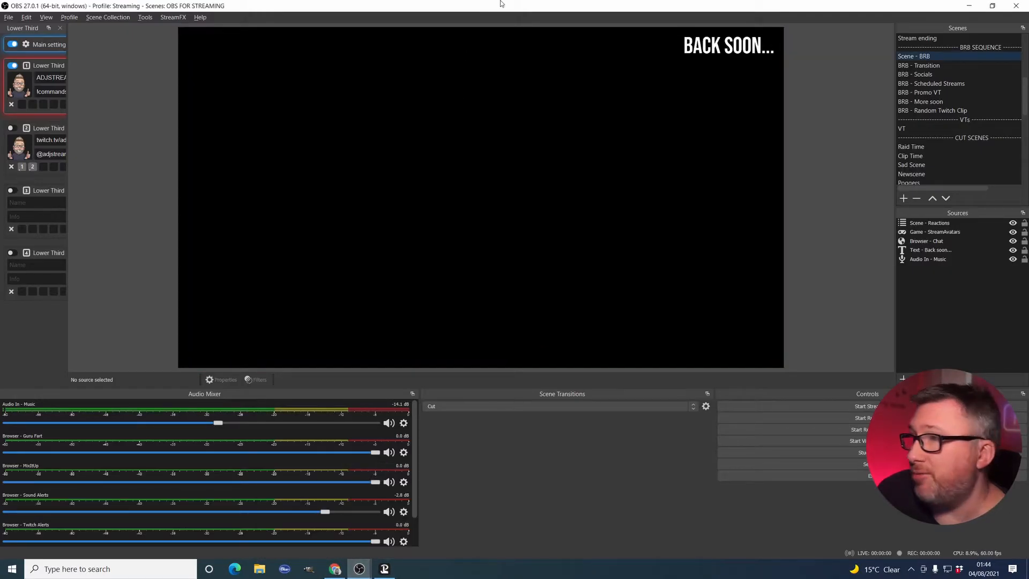
Step: Open OBS's Tools menu to find Advanced Scene Switcher
{"action": "left_click", "coordinate": [145, 17]}
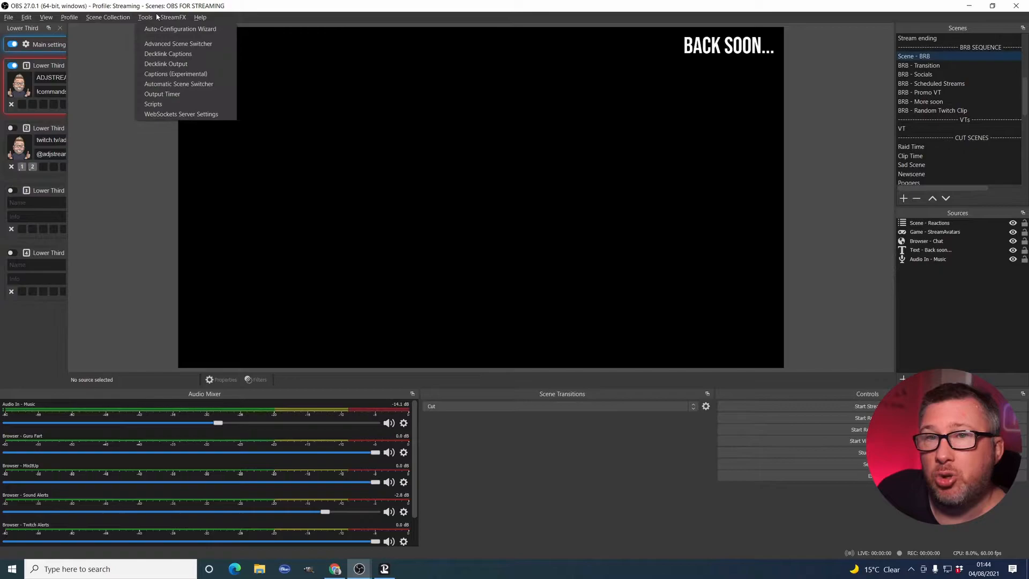
{"action": "mouse_move", "coordinate": [177, 43]}
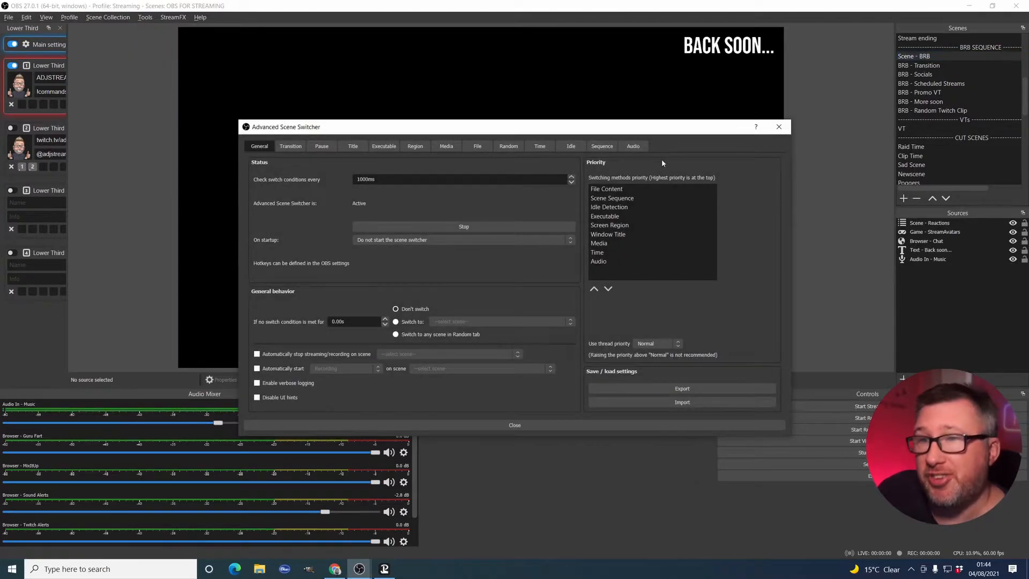
{"action": "mouse_move", "coordinate": [646, 304]}
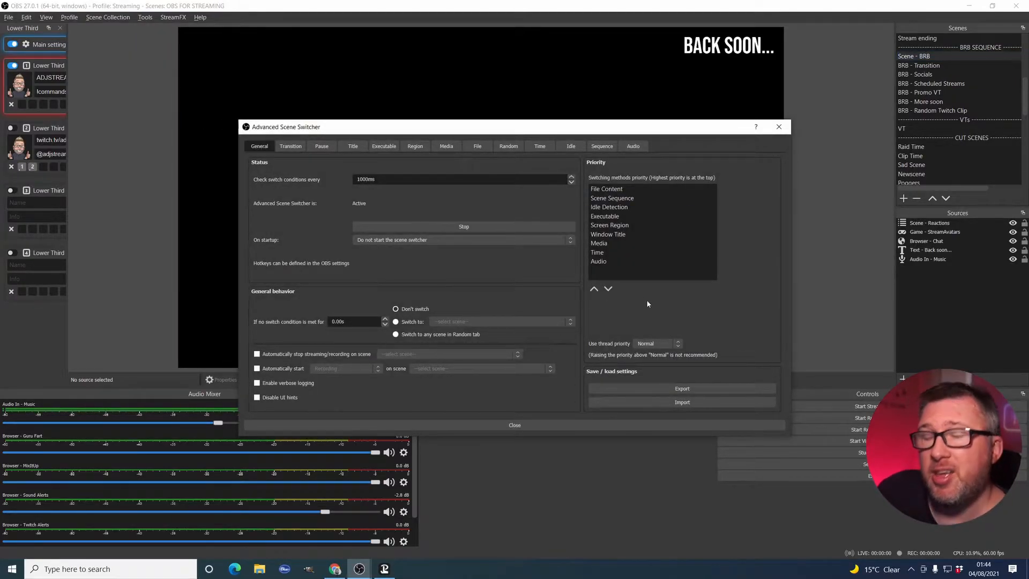
{"action": "mouse_move", "coordinate": [401, 169]}
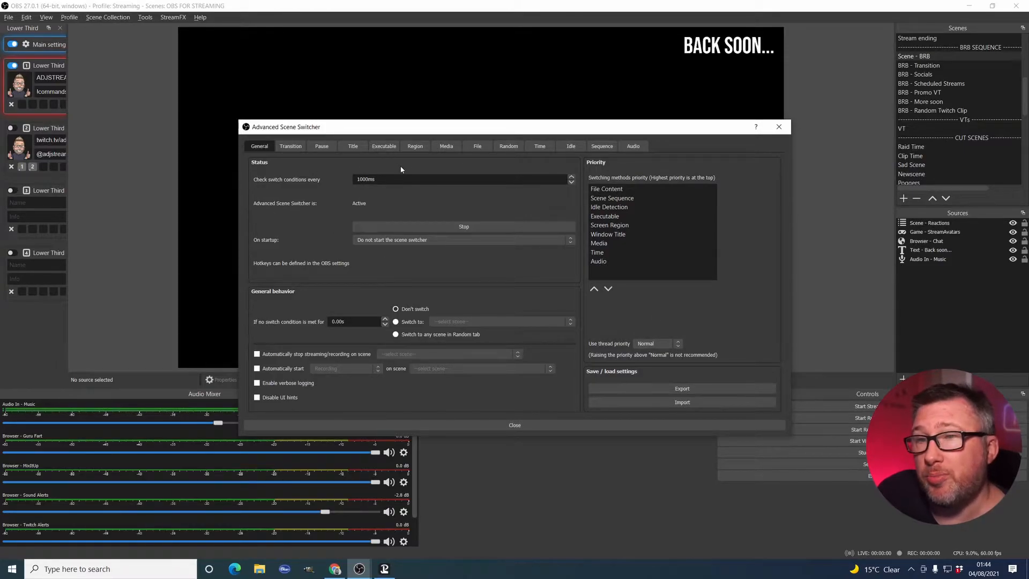
{"action": "mouse_move", "coordinate": [535, 163]}
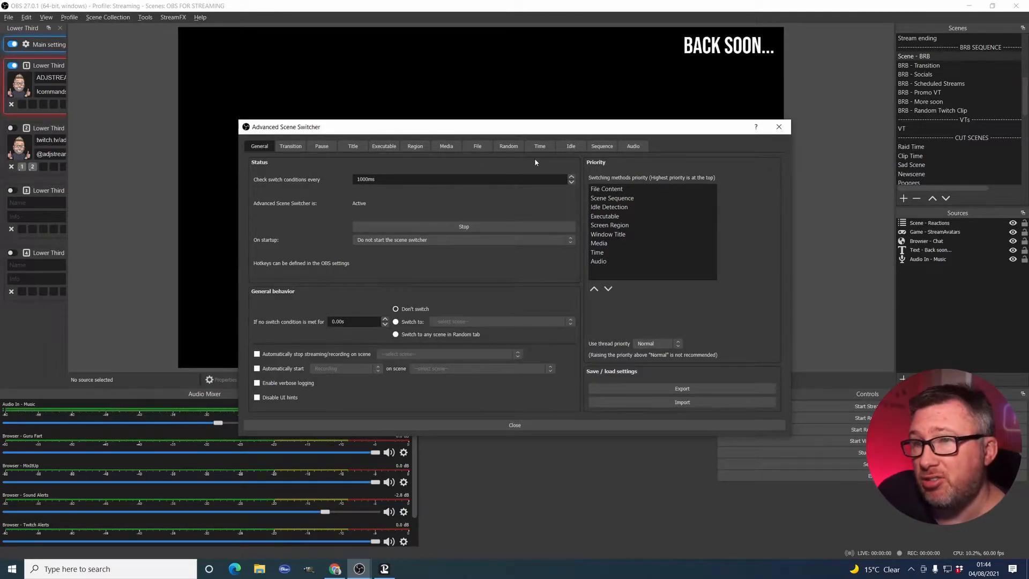
{"action": "mouse_move", "coordinate": [544, 165]}
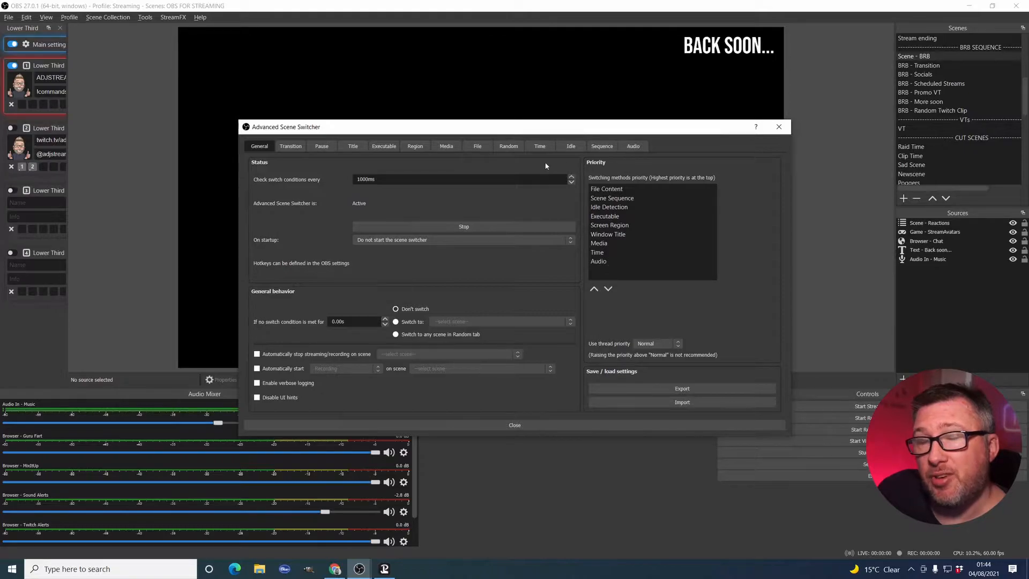
{"action": "mouse_move", "coordinate": [553, 164]}
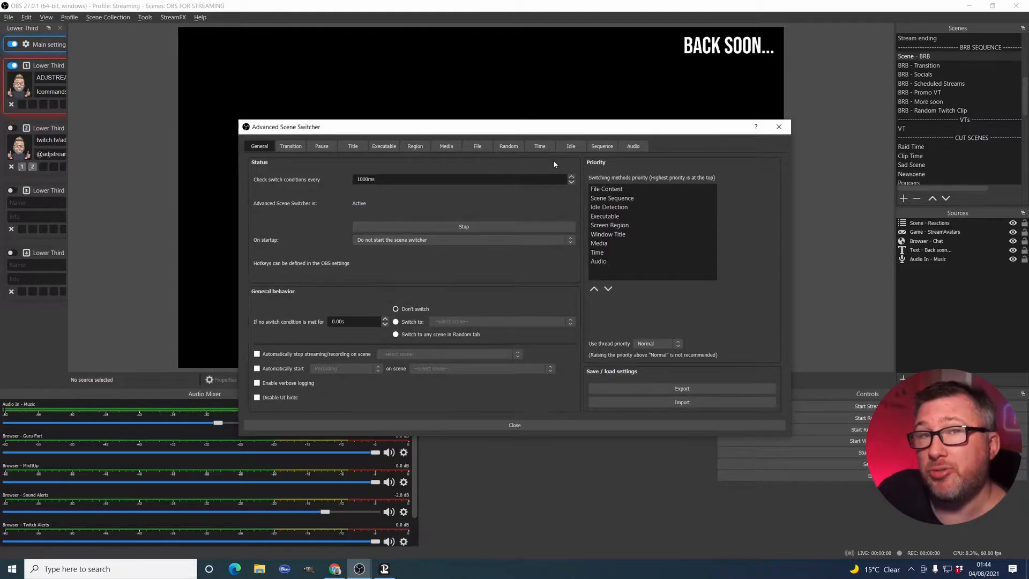
{"action": "mouse_move", "coordinate": [601, 146]}
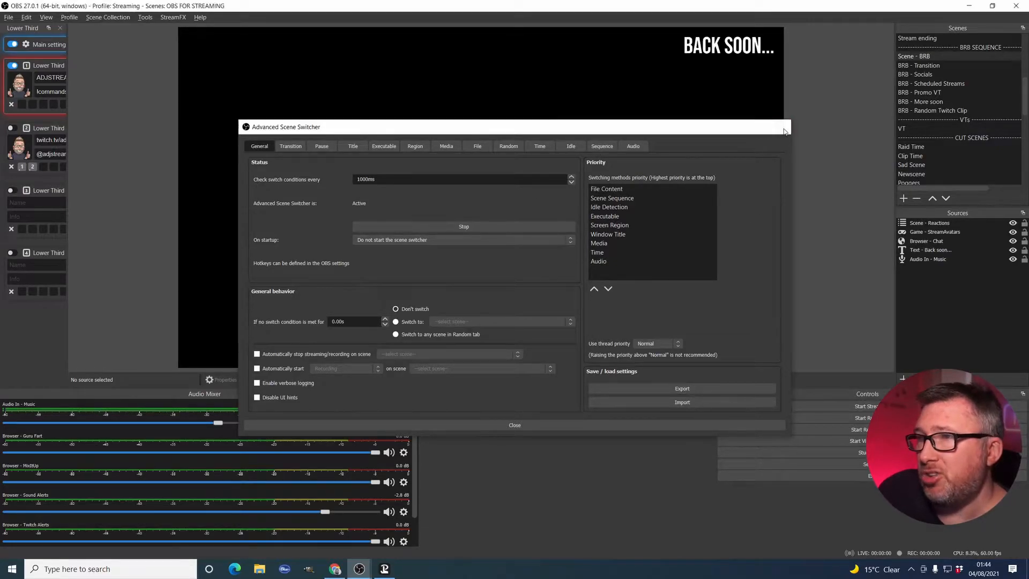
Step: Close the switcher window and preview the BRB - Transition and BRB - Socials scenes
{"action": "left_click", "coordinate": [515, 424]}
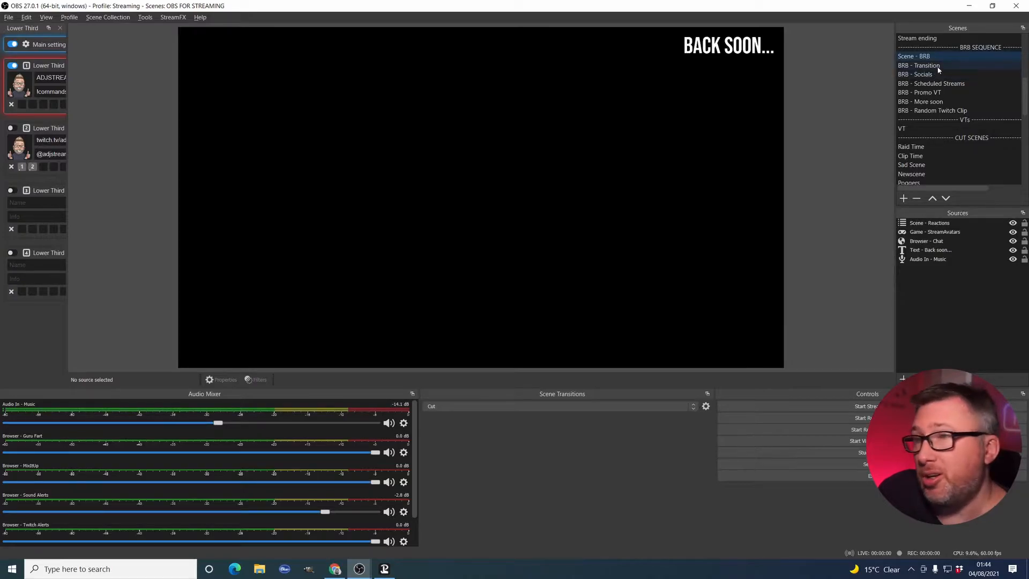
{"action": "left_click", "coordinate": [918, 65]}
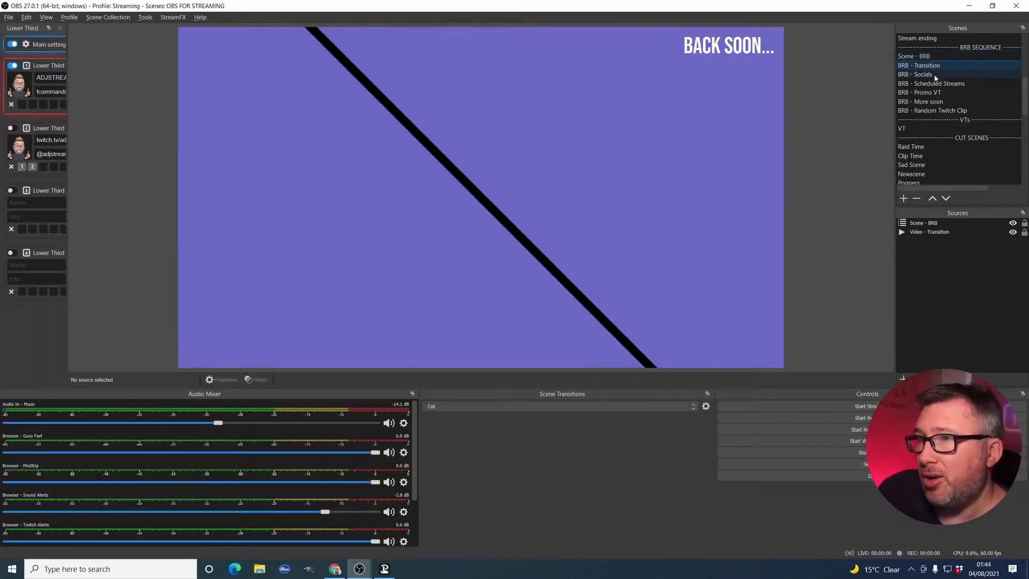
{"action": "left_click", "coordinate": [914, 74]}
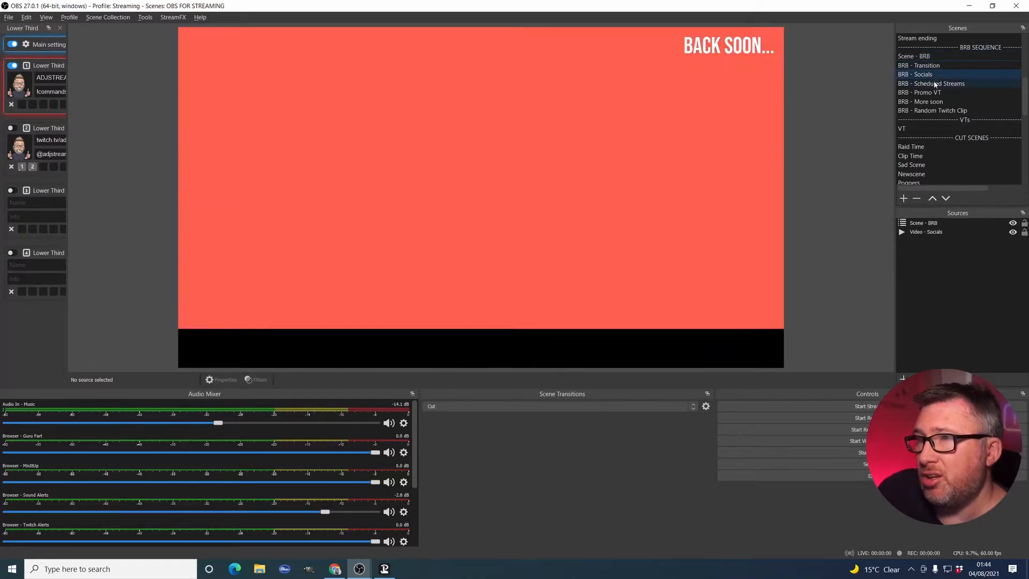
{"action": "left_click", "coordinate": [930, 83]}
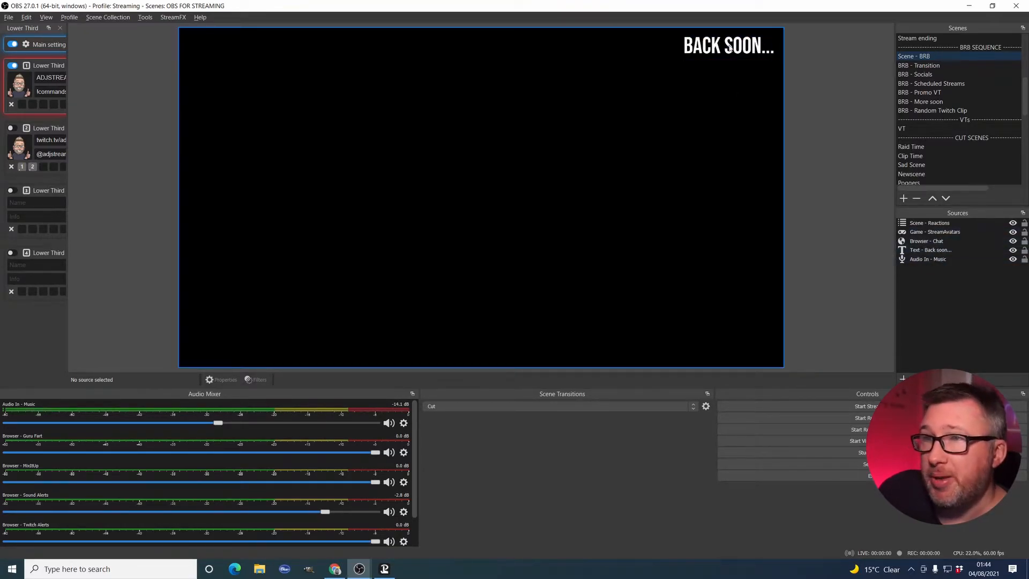
{"action": "mouse_move", "coordinate": [873, 120]}
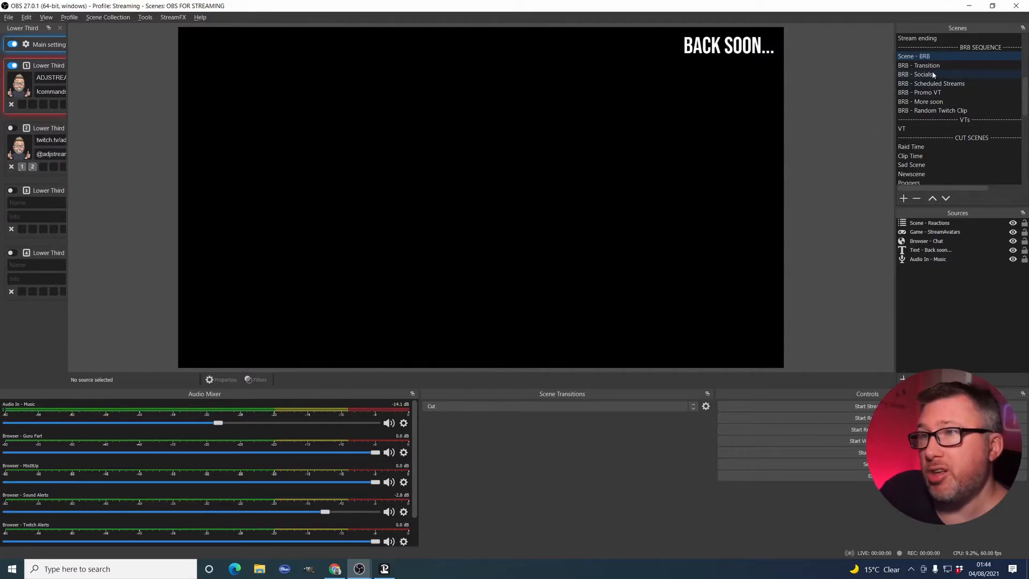
Step: Preview BRB - Scheduled Streams, return to Scene - BRB, and show the Tools menu
{"action": "left_click", "coordinate": [918, 65]}
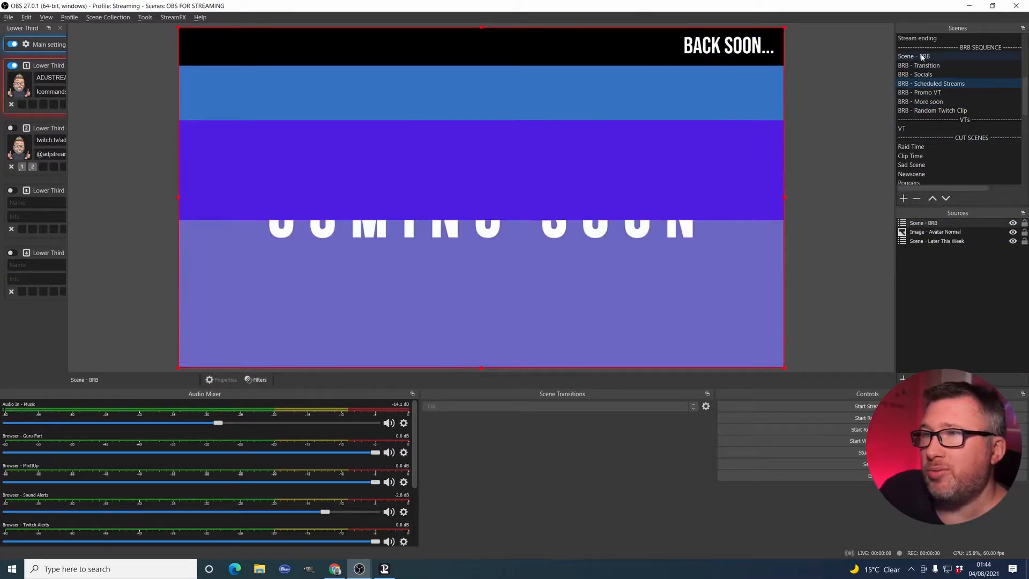
{"action": "left_click", "coordinate": [918, 65]}
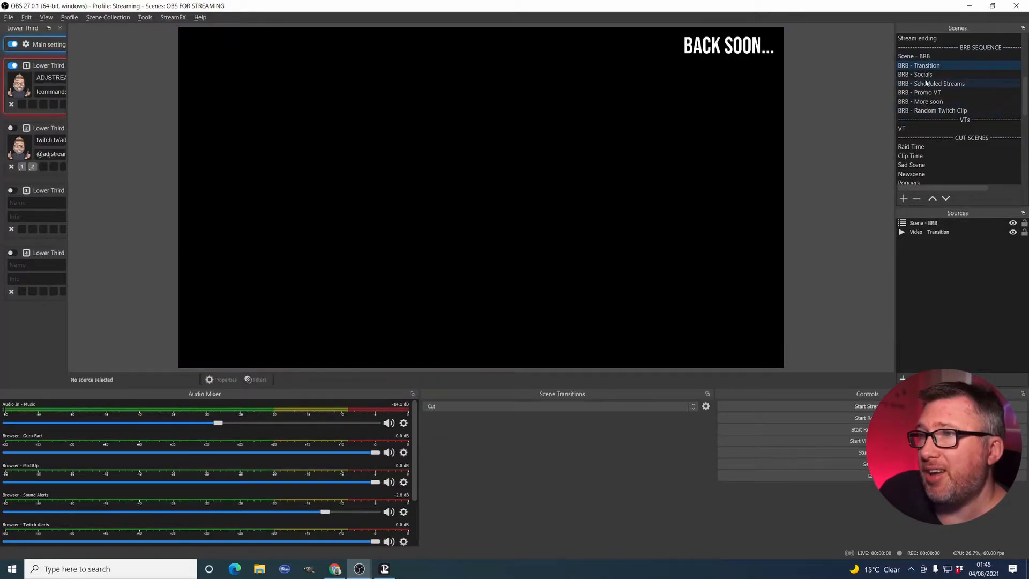
{"action": "left_click", "coordinate": [915, 74]}
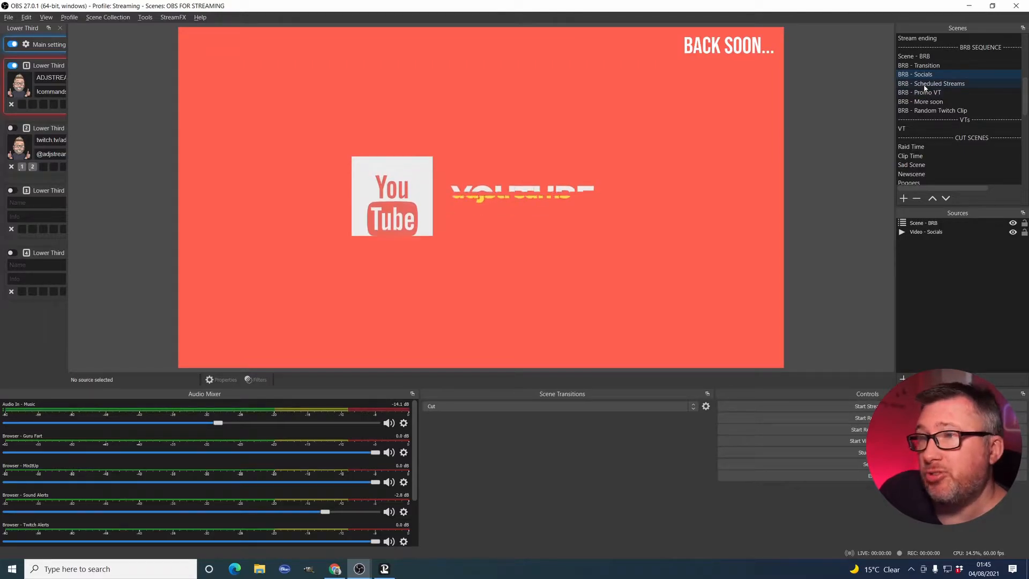
{"action": "left_click", "coordinate": [920, 65]}
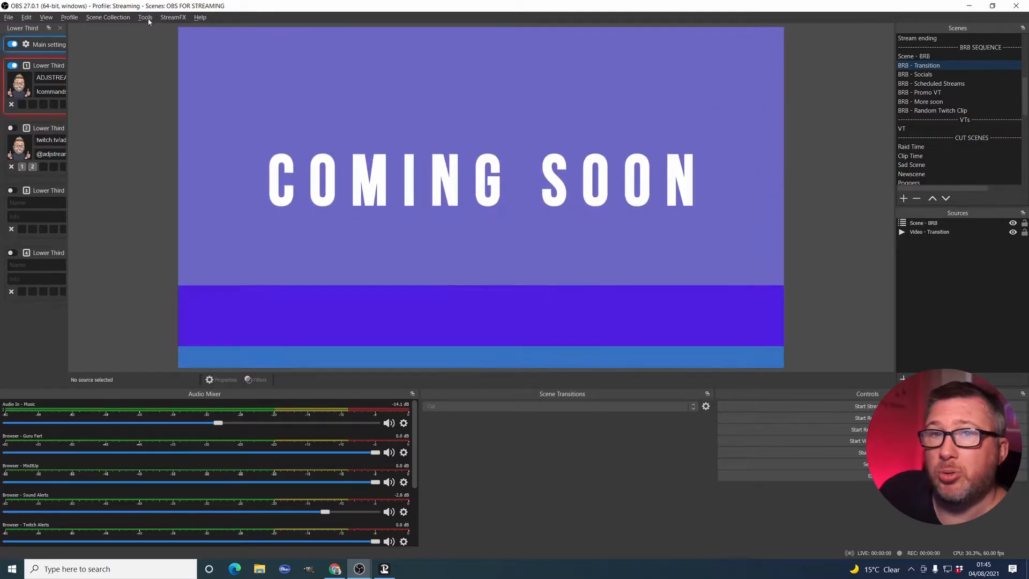
{"action": "left_click", "coordinate": [144, 17]}
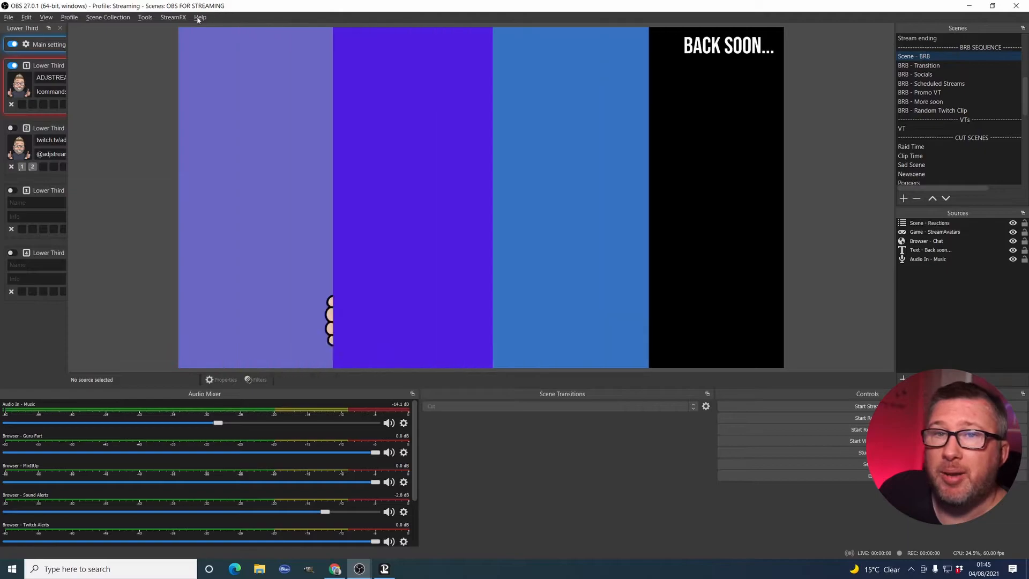
{"action": "left_click", "coordinate": [144, 17]}
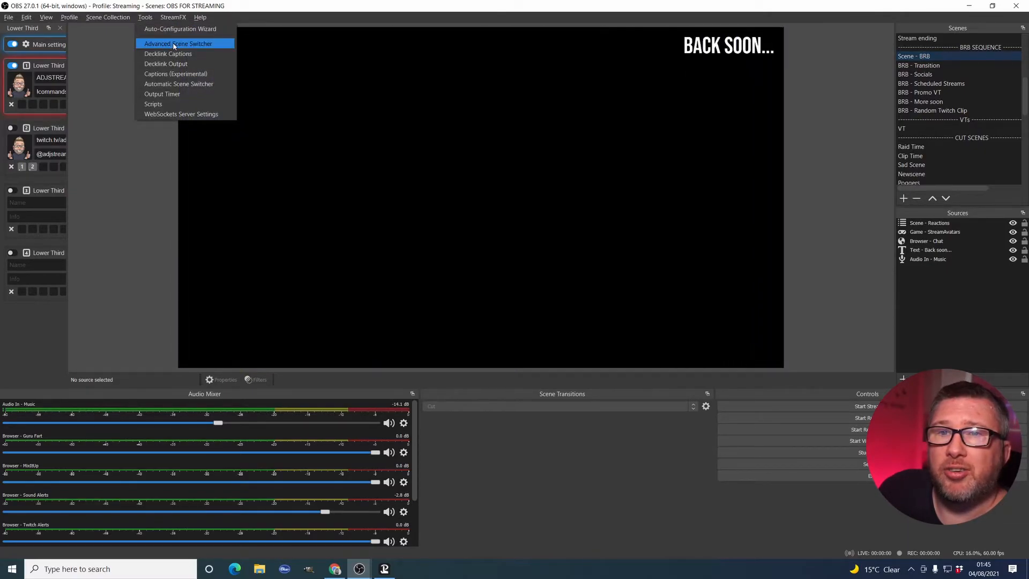
Step: Stop the Advanced Scene Switcher, keep its On startup choice, and close the window
{"action": "left_click", "coordinate": [177, 44]}
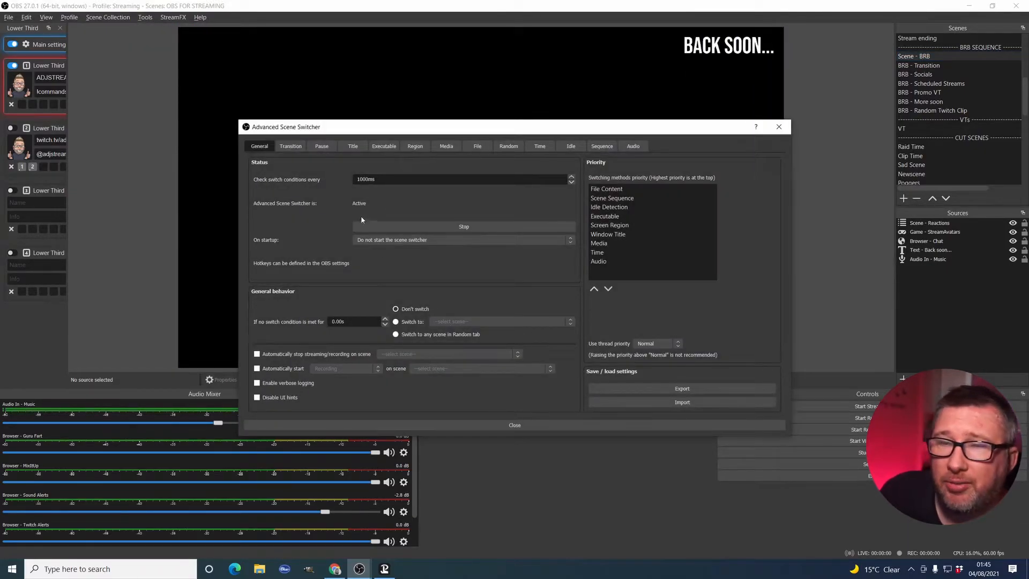
{"action": "mouse_move", "coordinate": [302, 209]}
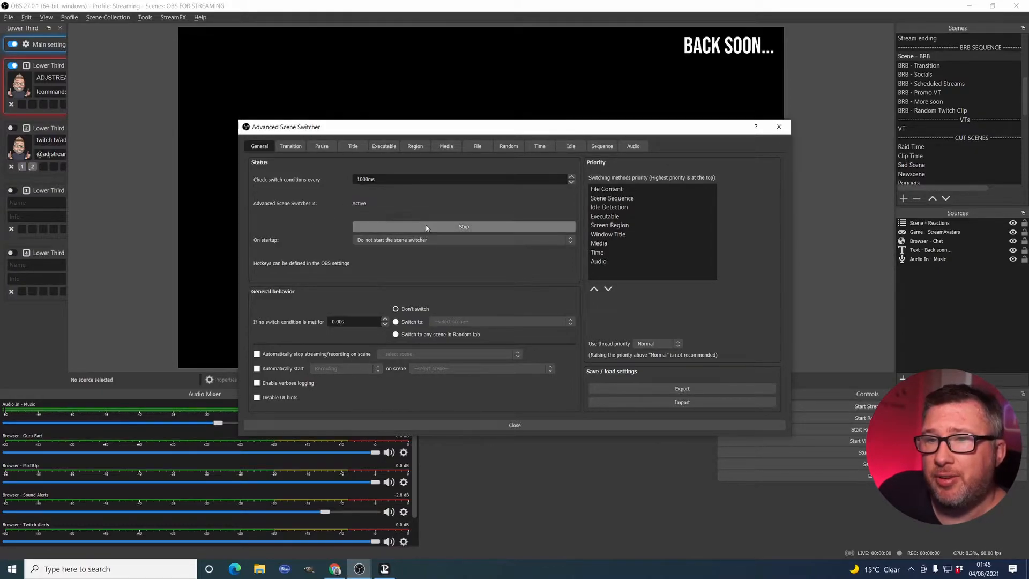
{"action": "left_click", "coordinate": [463, 226]}
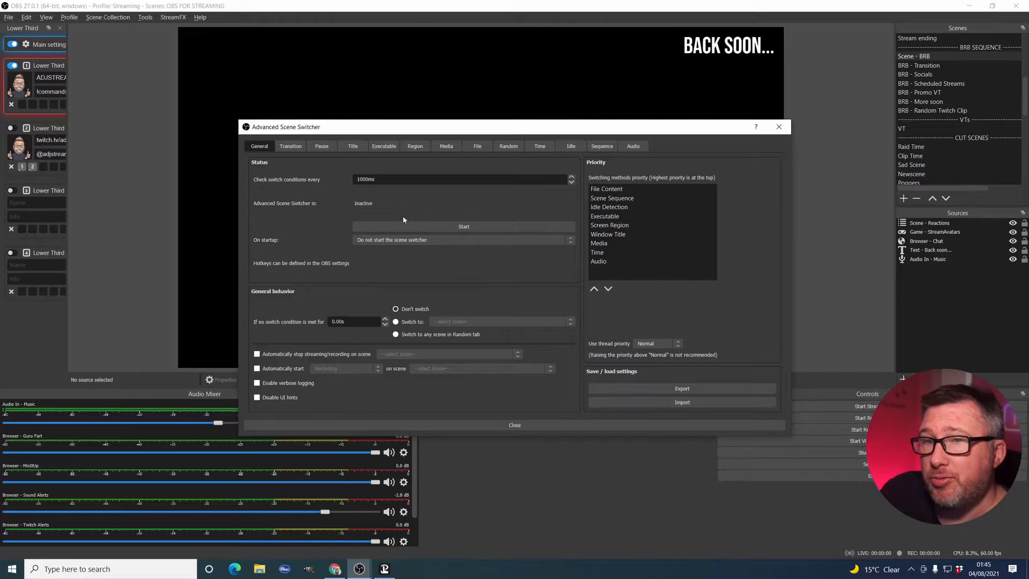
{"action": "mouse_move", "coordinate": [427, 234]}
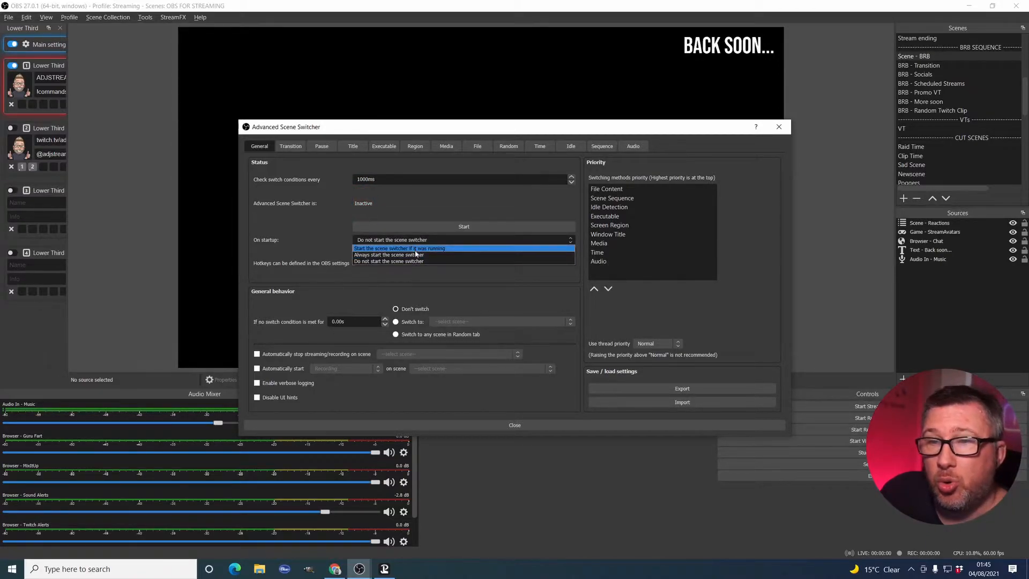
{"action": "mouse_move", "coordinate": [413, 261]}
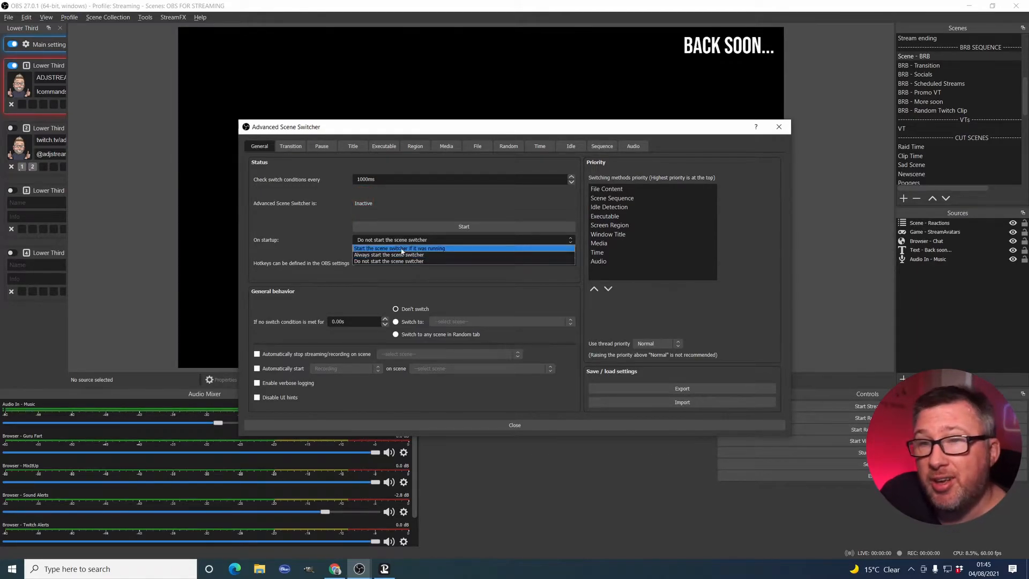
{"action": "left_click", "coordinate": [391, 260]}
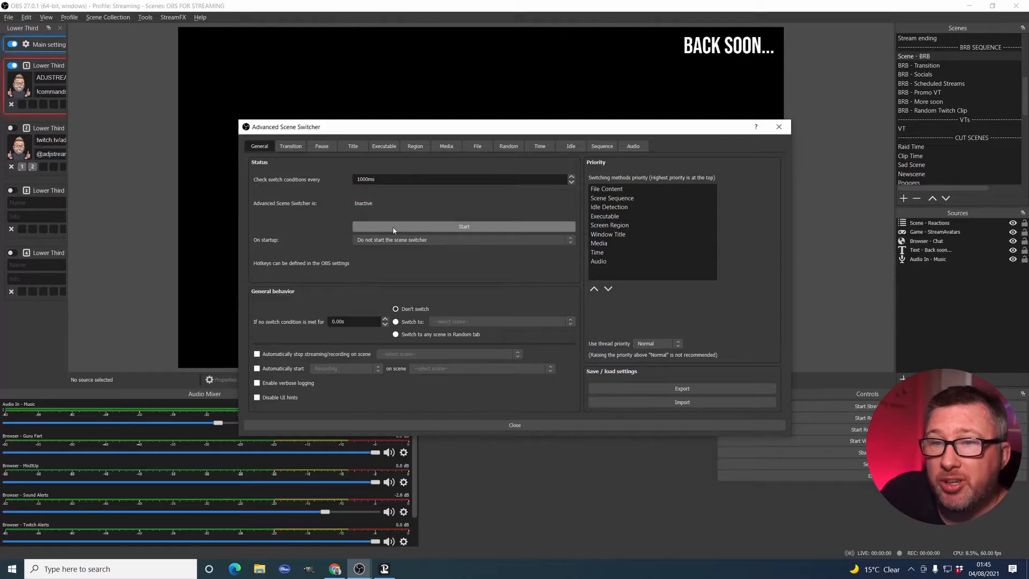
{"action": "mouse_move", "coordinate": [612, 417]}
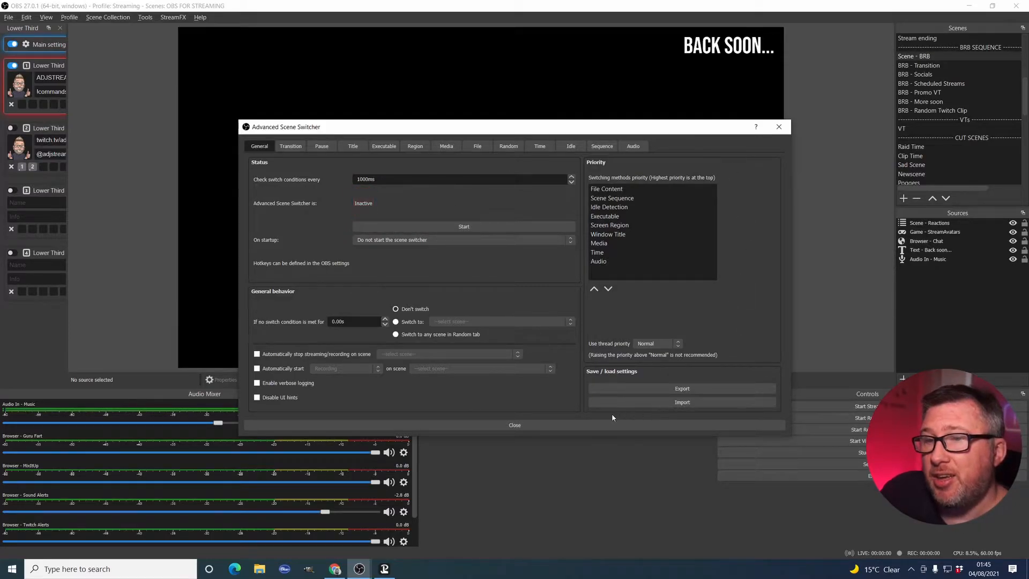
{"action": "mouse_move", "coordinate": [378, 269]}
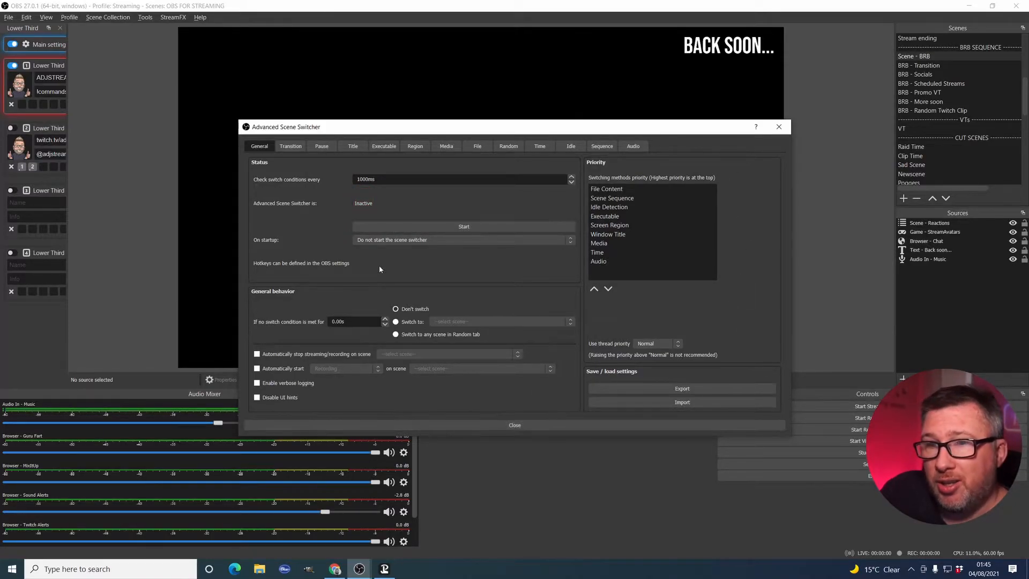
{"action": "mouse_move", "coordinate": [510, 404]}
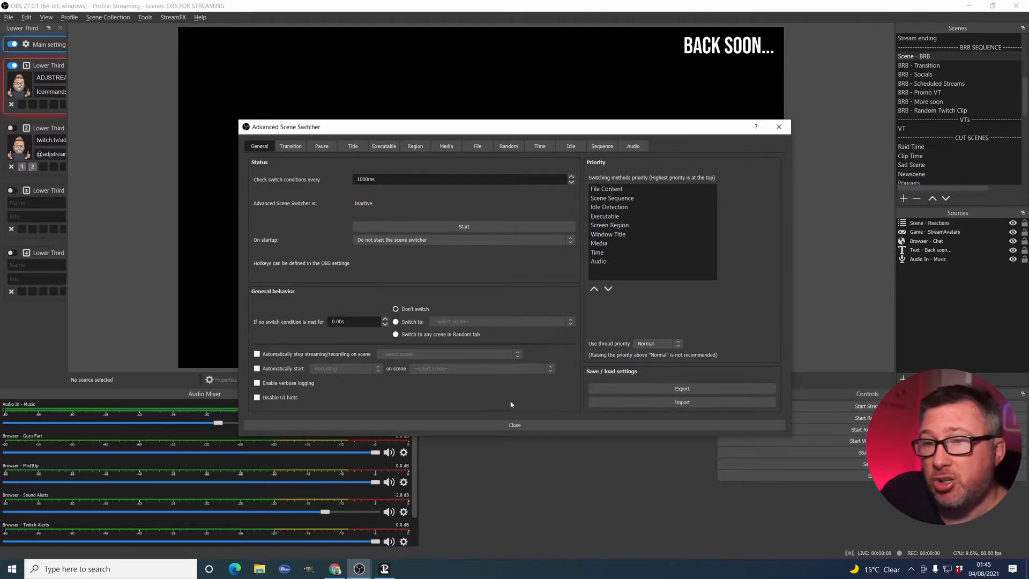
{"action": "left_click", "coordinate": [9, 17]}
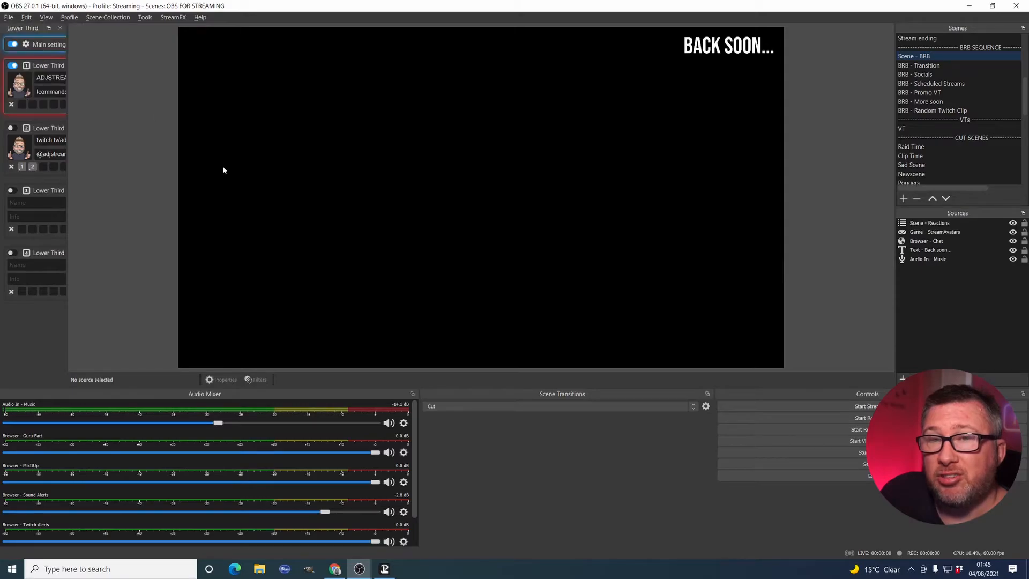
{"action": "mouse_move", "coordinate": [67, 187]}
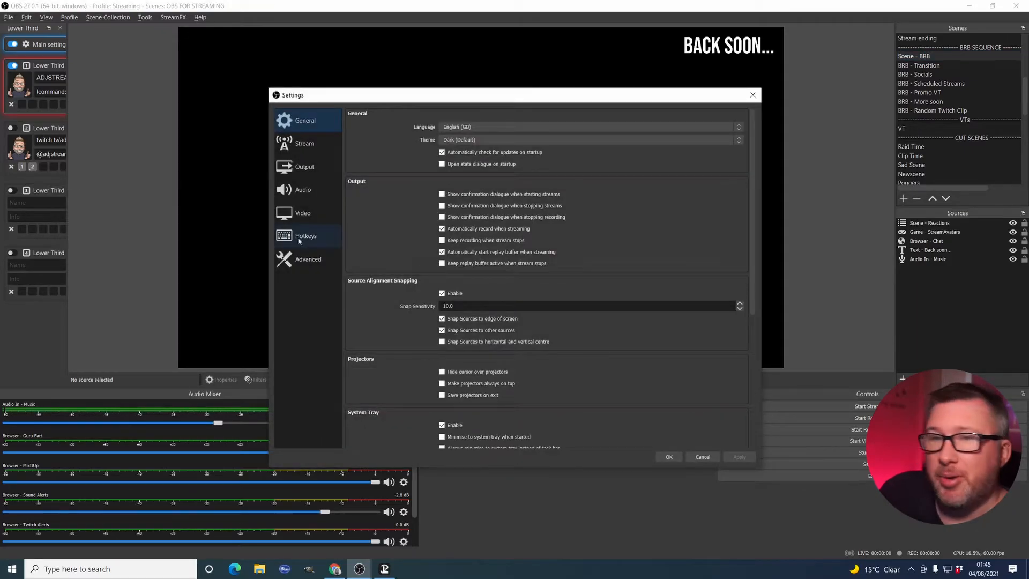
Step: Filter the Hotkeys settings by 'advan' to show the scene switcher shortcuts
{"action": "left_click", "coordinate": [305, 236]}
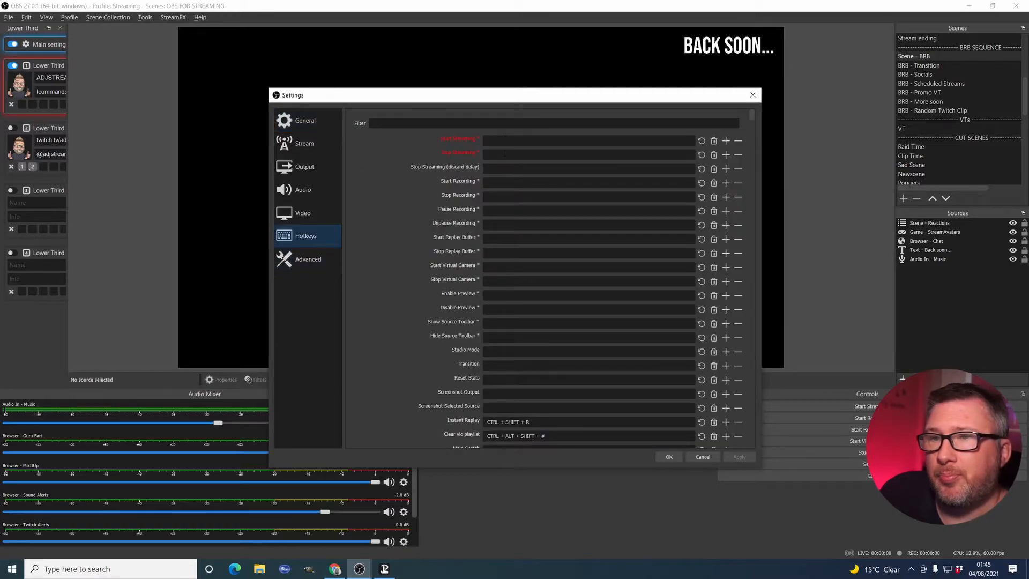
{"action": "left_click", "coordinate": [554, 123]}
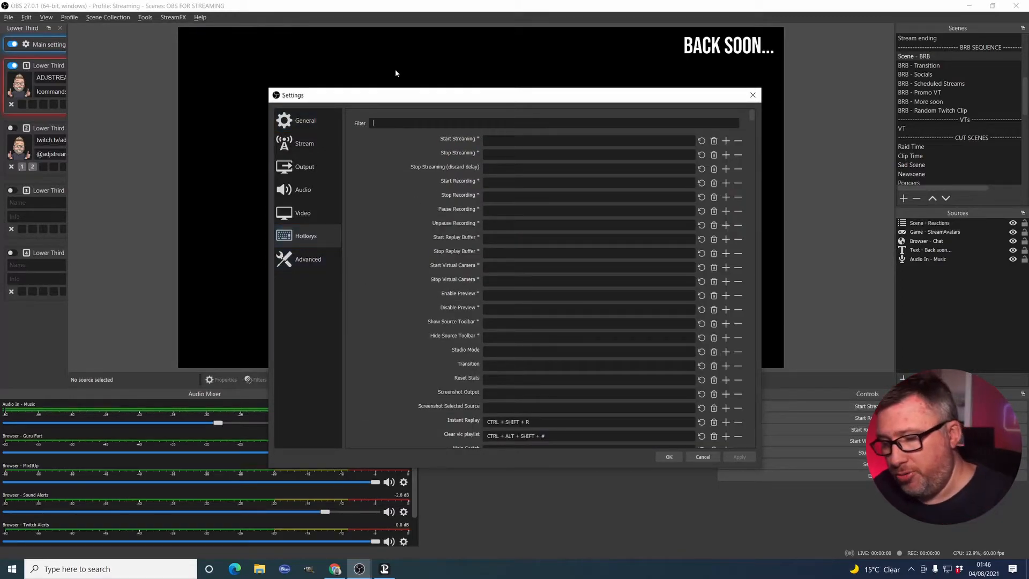
{"action": "type", "text": "advan"}
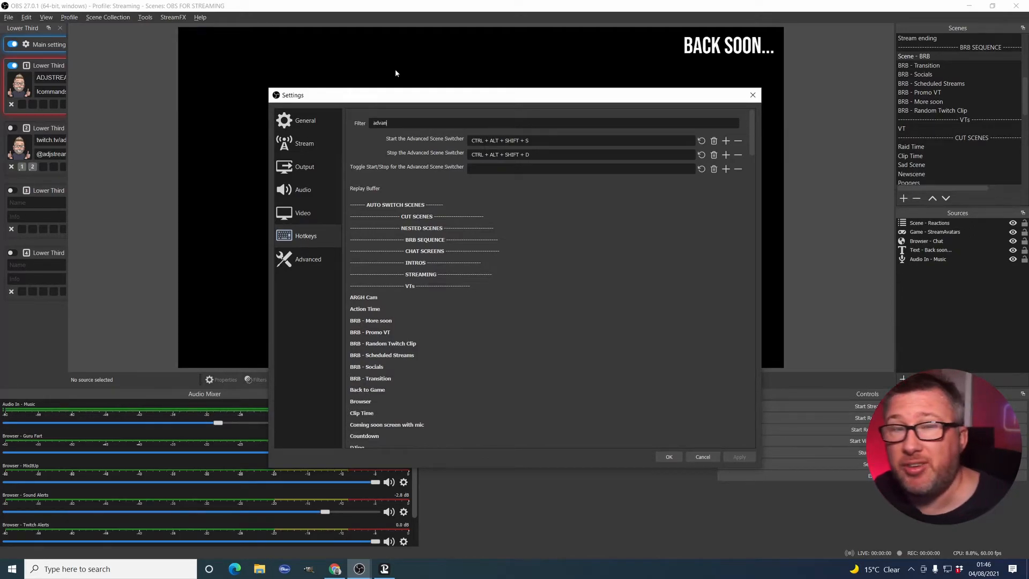
{"action": "mouse_move", "coordinate": [664, 347]}
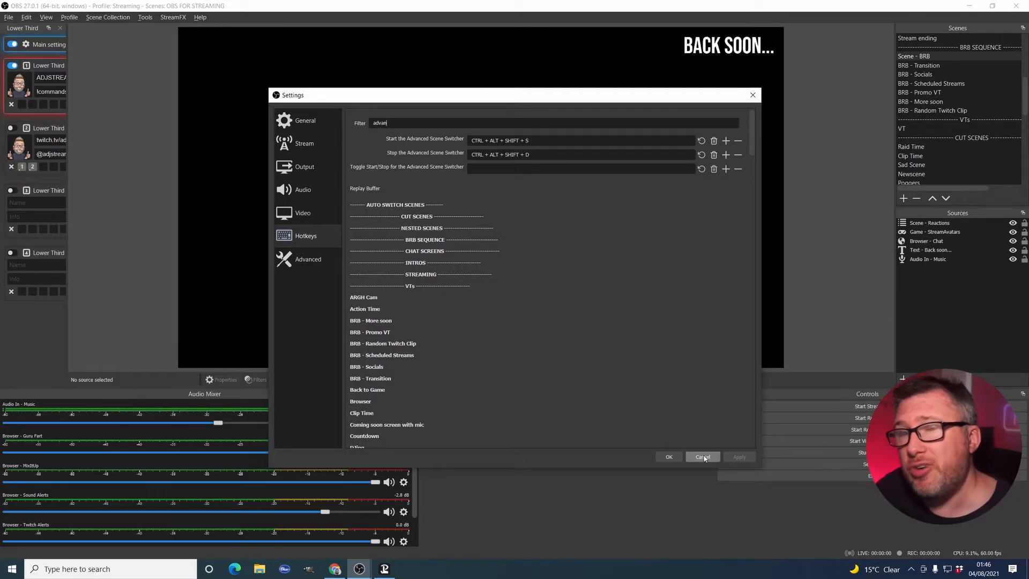
Step: Cancel the Settings window without saving changes
{"action": "left_click", "coordinate": [702, 456]}
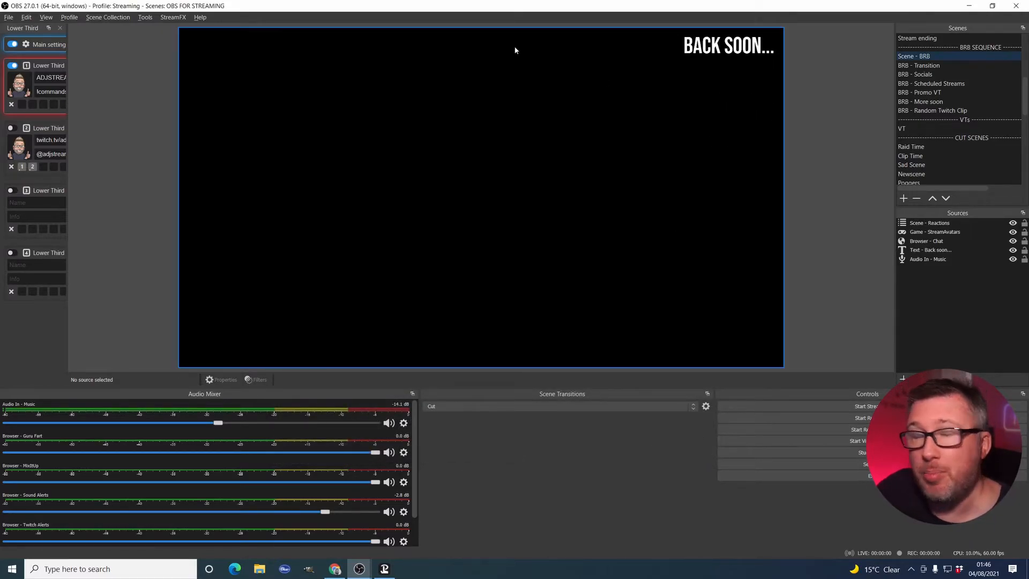
{"action": "mouse_move", "coordinate": [183, 77]}
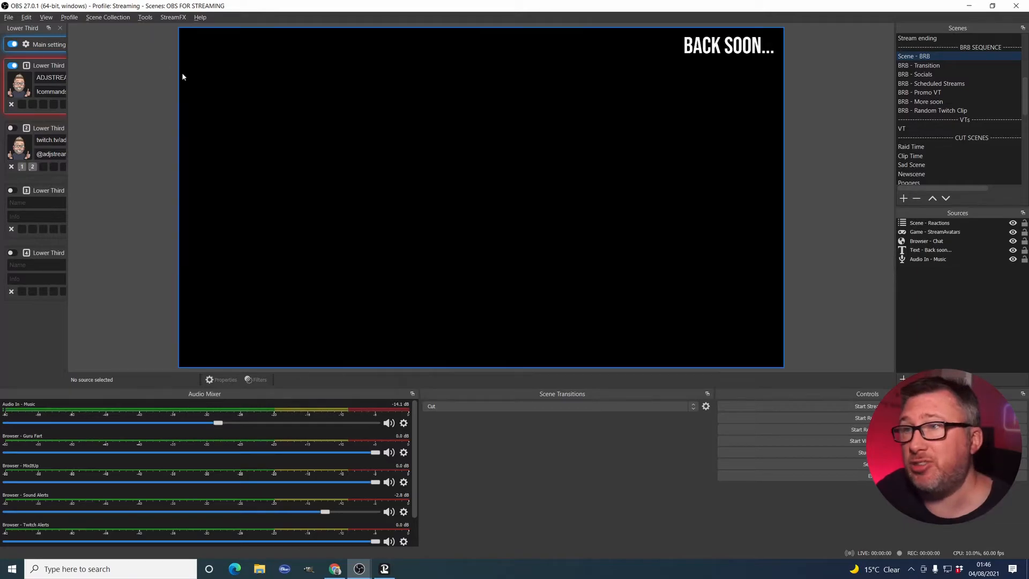
{"action": "mouse_move", "coordinate": [724, 88]}
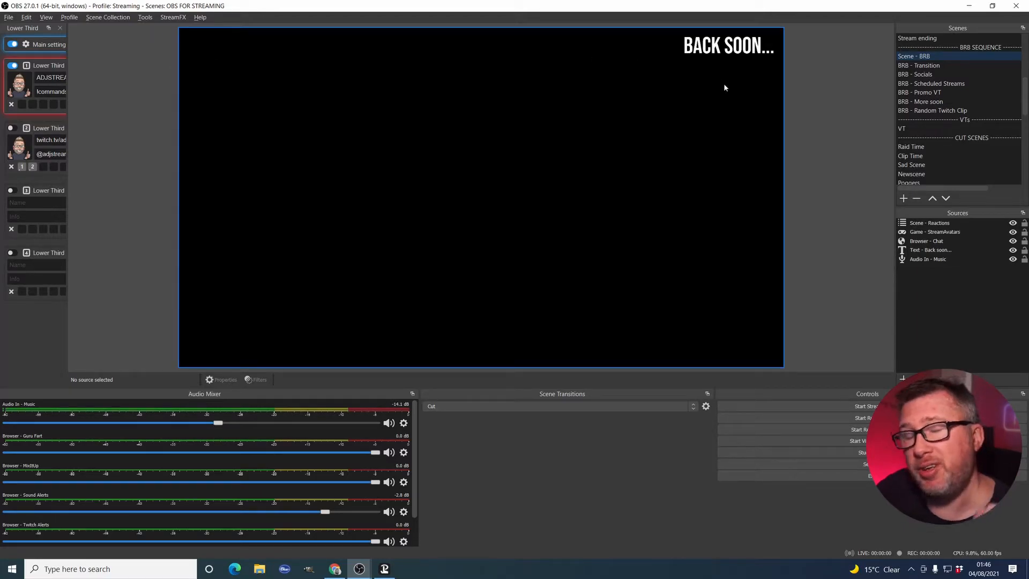
{"action": "mouse_move", "coordinate": [855, 112]}
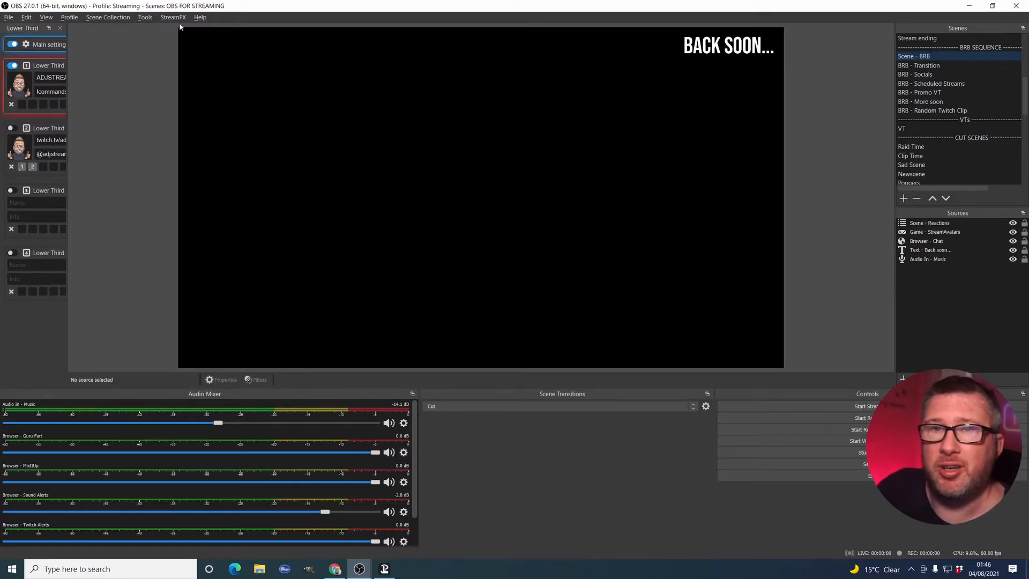
{"action": "mouse_move", "coordinate": [307, 167]}
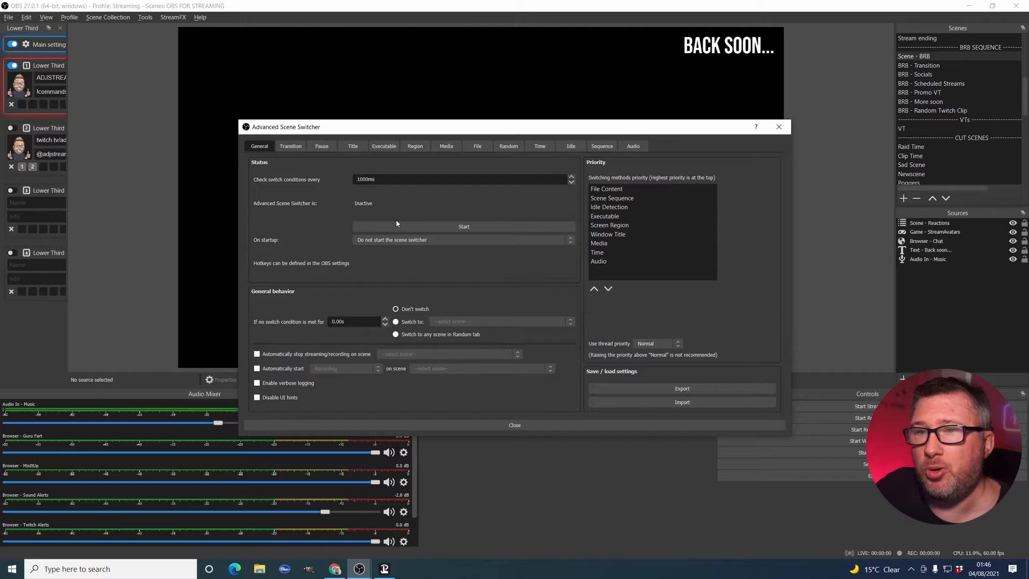
Step: Start the scene switcher and set On startup to 'Always start the scene switcher'
{"action": "left_click", "coordinate": [459, 239]}
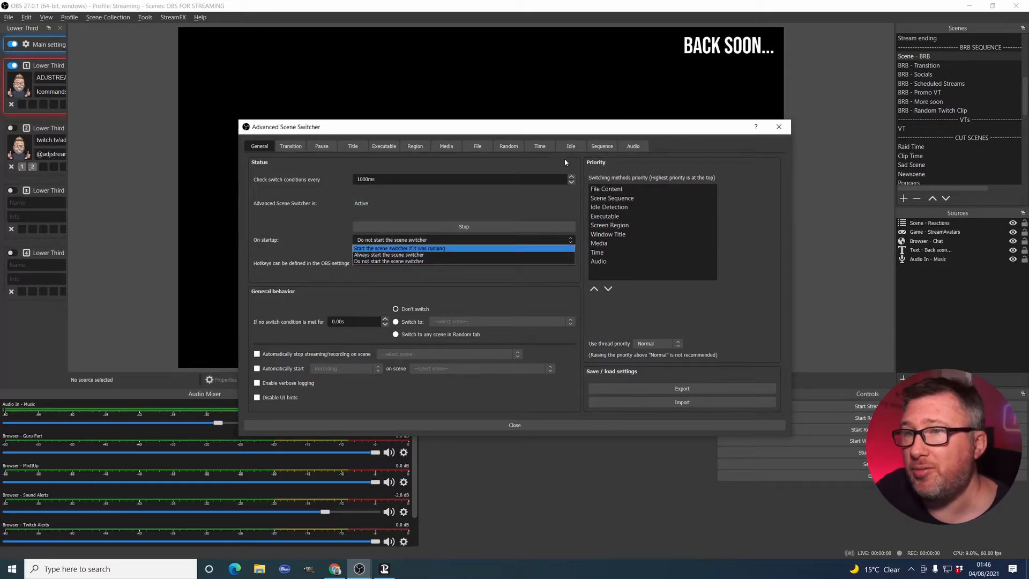
{"action": "mouse_move", "coordinate": [612, 155]}
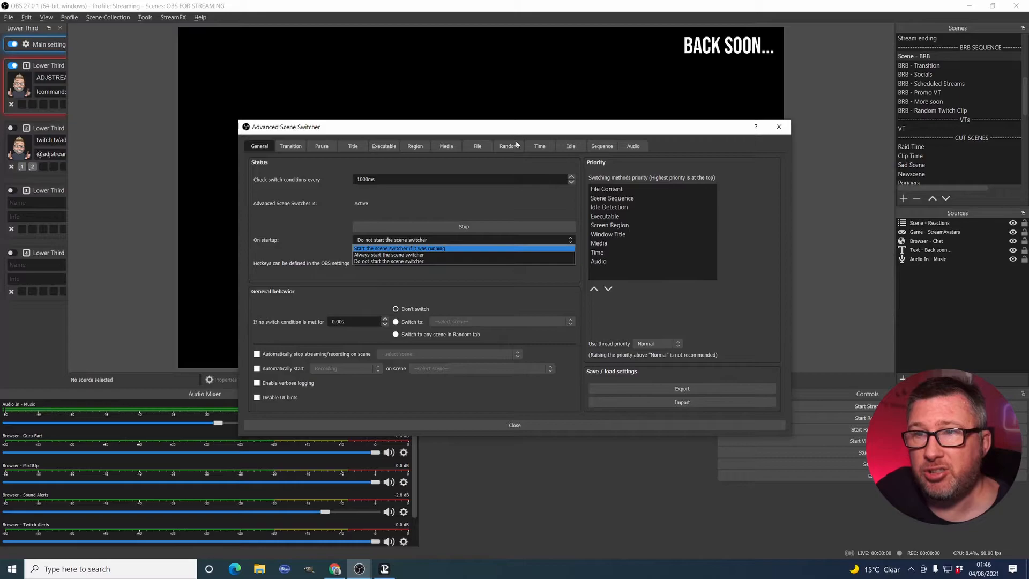
{"action": "mouse_move", "coordinate": [494, 177]}
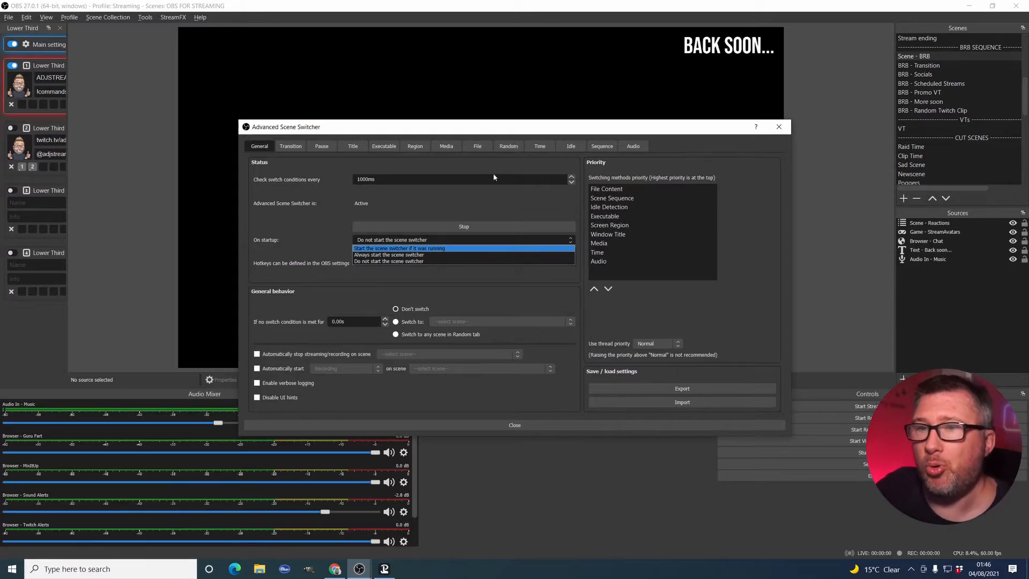
{"action": "left_click", "coordinate": [388, 260]}
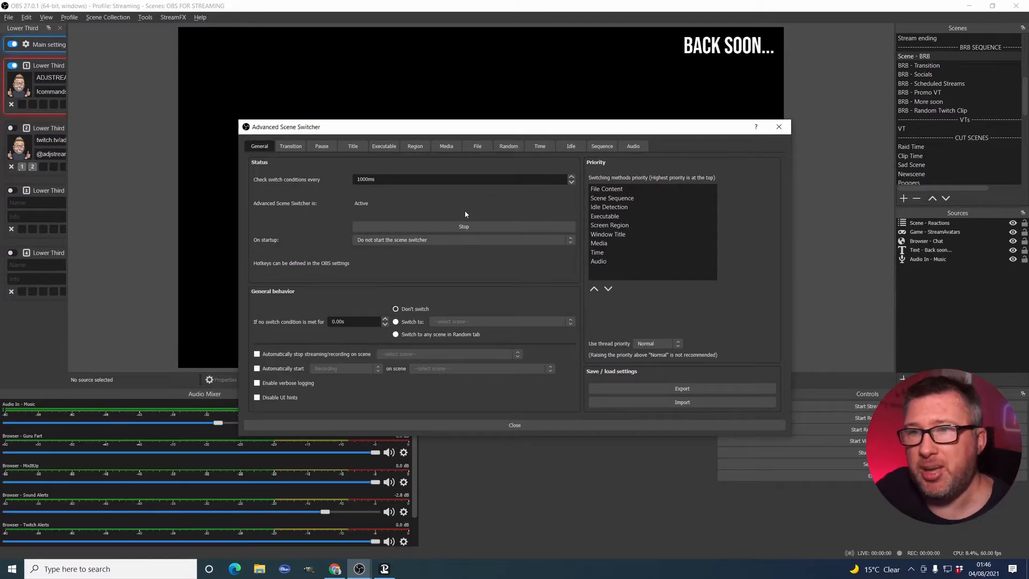
{"action": "mouse_move", "coordinate": [451, 237]}
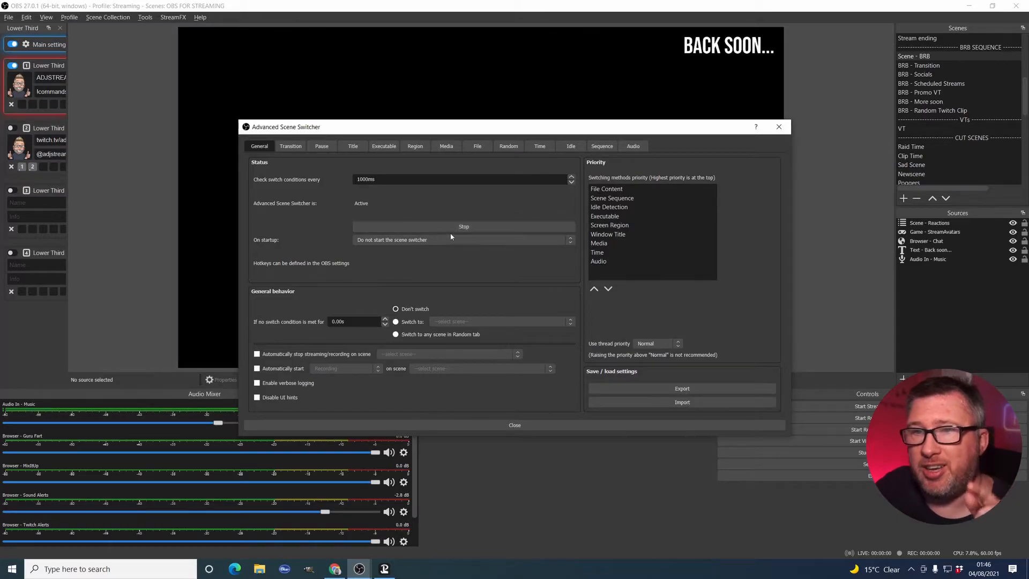
{"action": "left_click", "coordinate": [462, 239]}
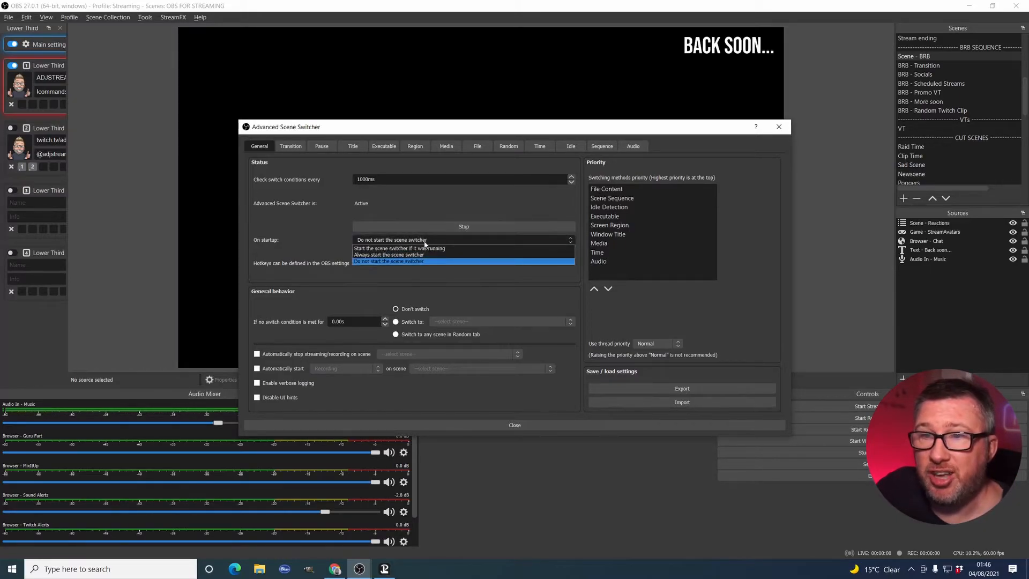
{"action": "left_click", "coordinate": [391, 255]}
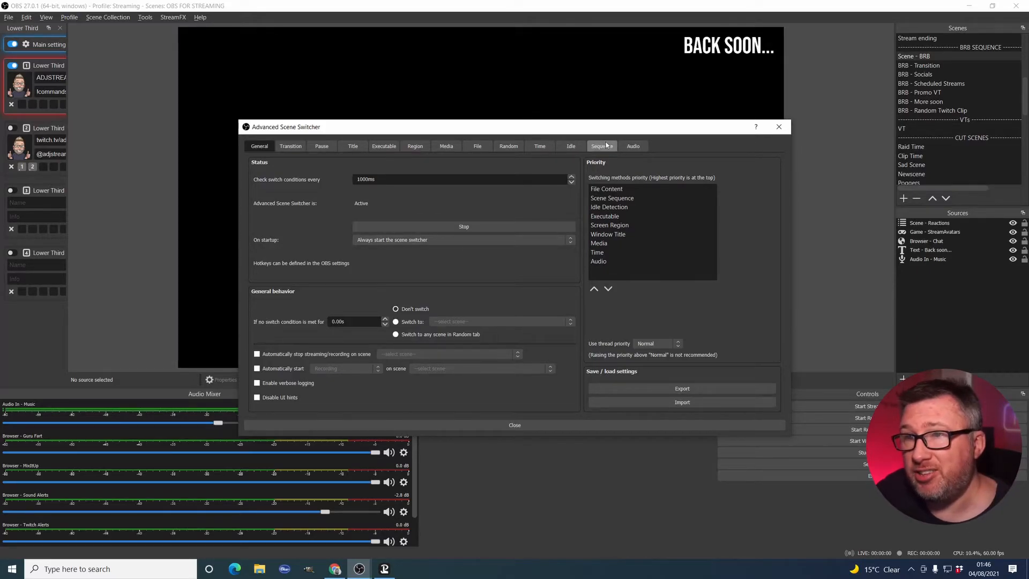
Step: On the Sequence tab, add an empty sequence step and then remove it
{"action": "left_click", "coordinate": [600, 146]}
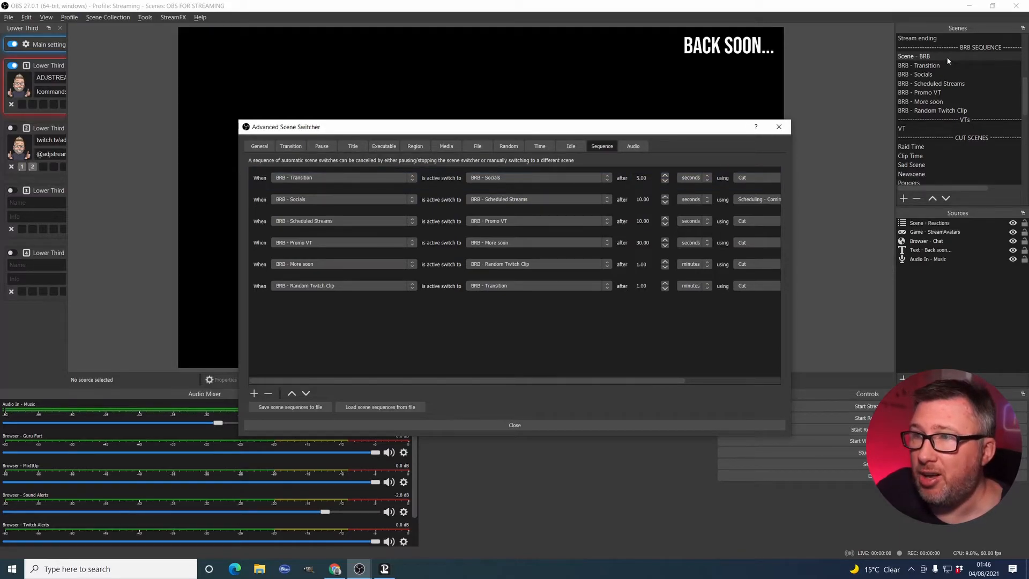
{"action": "mouse_move", "coordinate": [938, 84]}
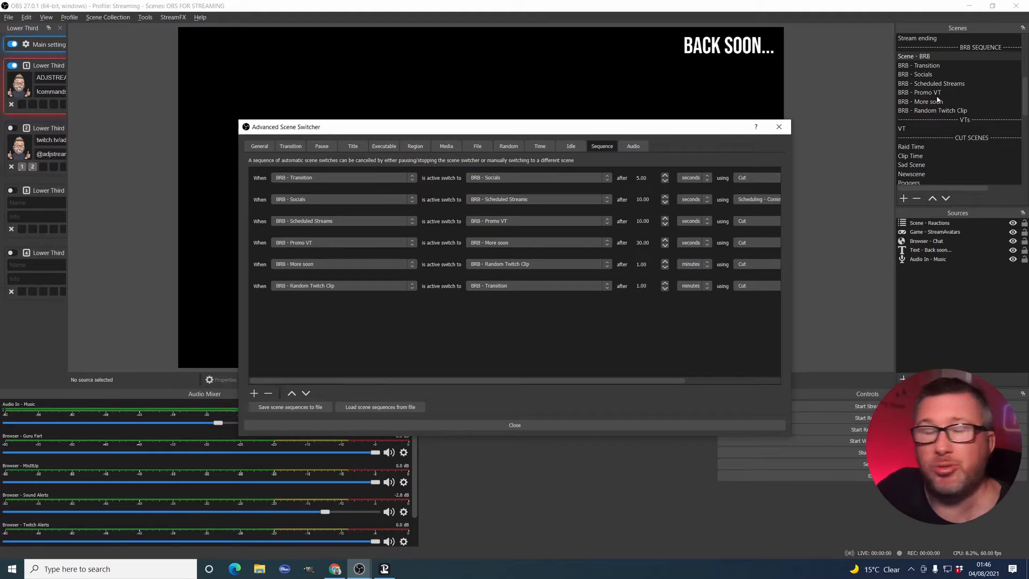
{"action": "mouse_move", "coordinate": [948, 110]}
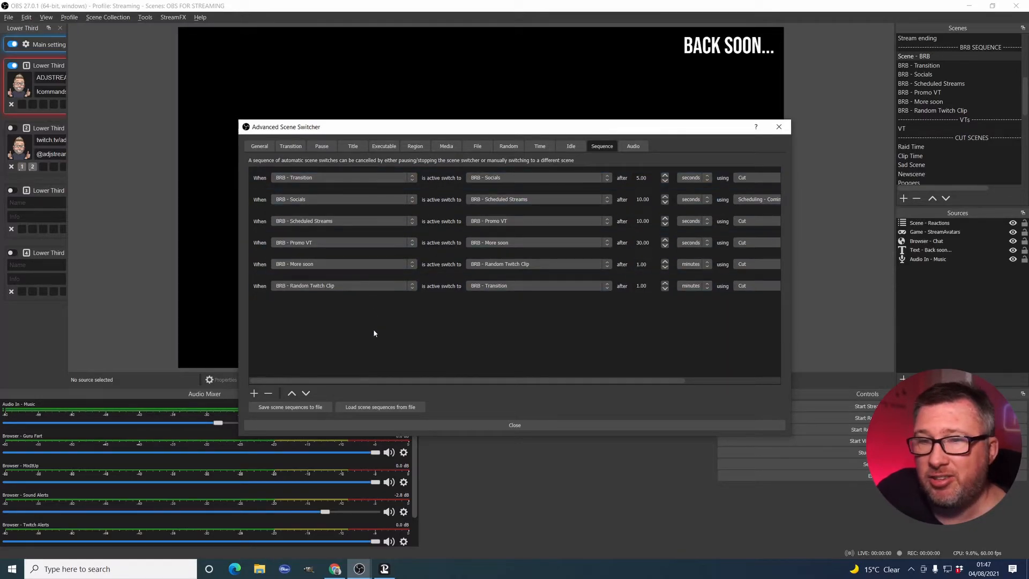
{"action": "left_click", "coordinate": [254, 392]}
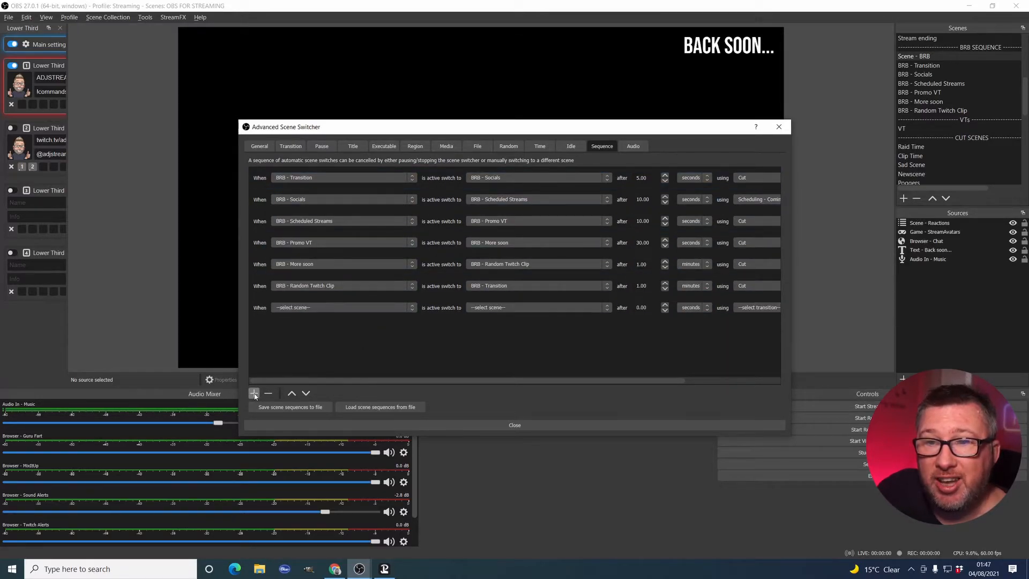
{"action": "left_click", "coordinate": [254, 392]}
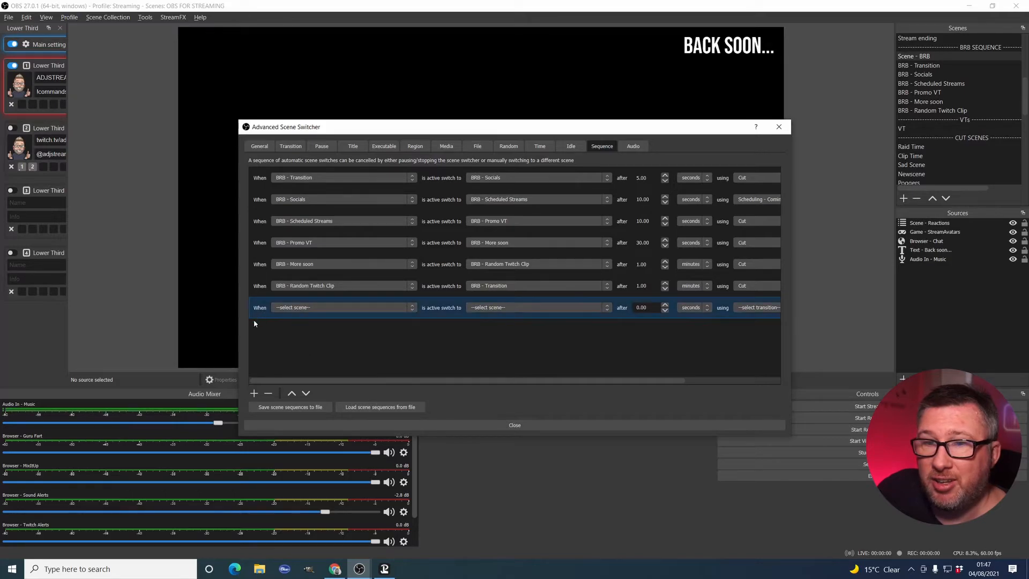
{"action": "left_click", "coordinate": [268, 393]}
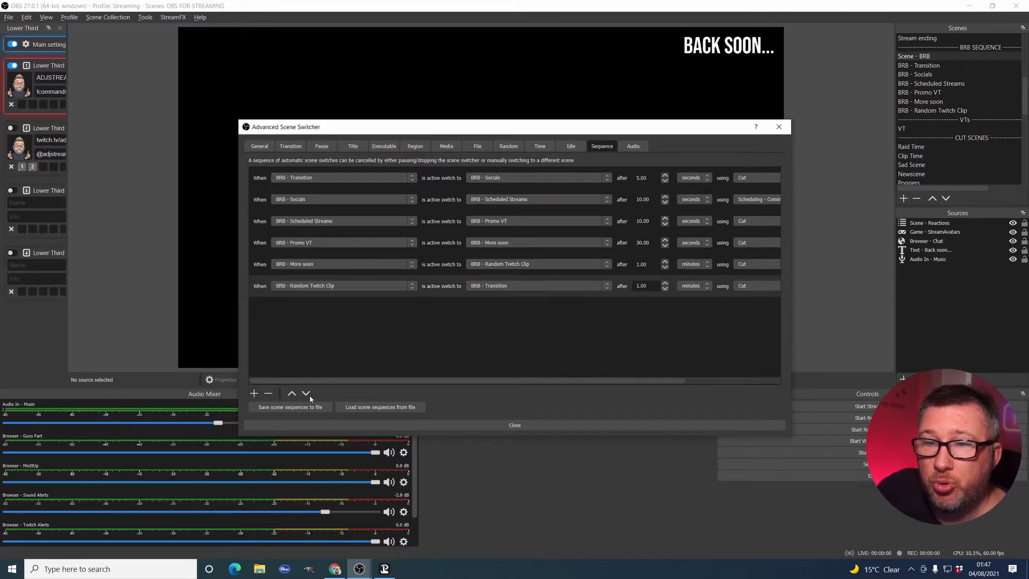
{"action": "mouse_move", "coordinate": [690, 296]}
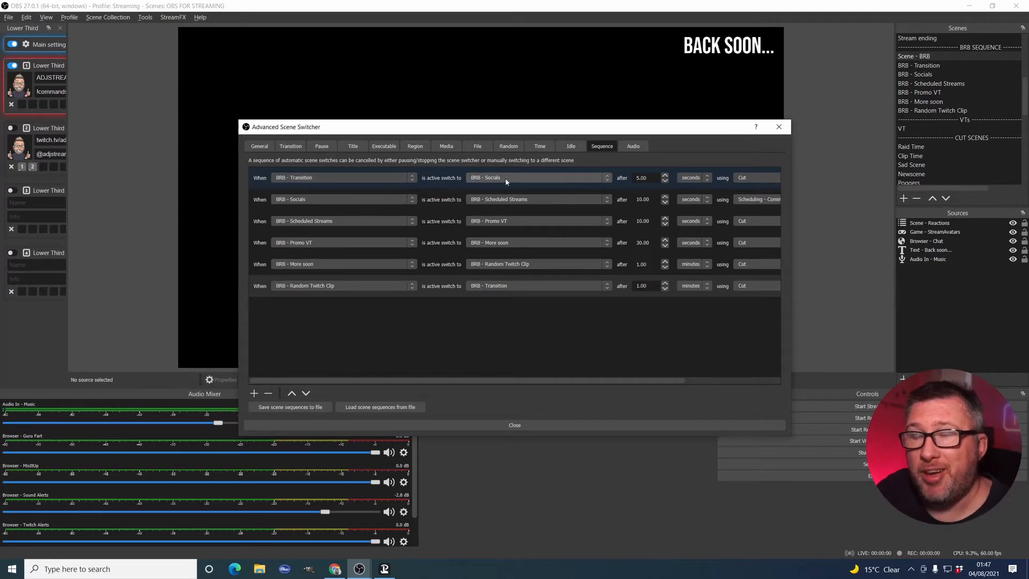
{"action": "mouse_move", "coordinate": [672, 184]}
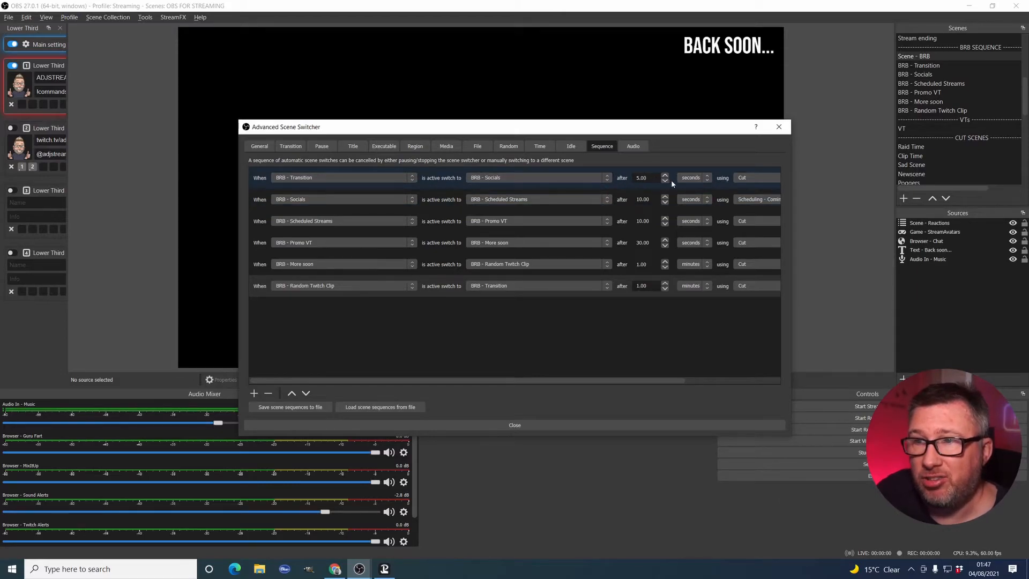
{"action": "left_click", "coordinate": [690, 177]}
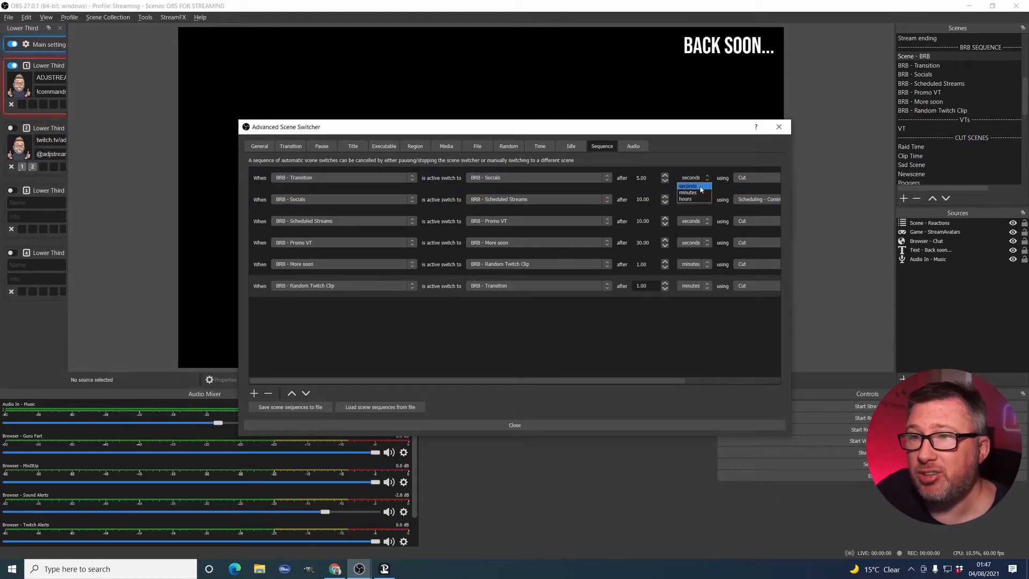
{"action": "left_click", "coordinate": [688, 186]}
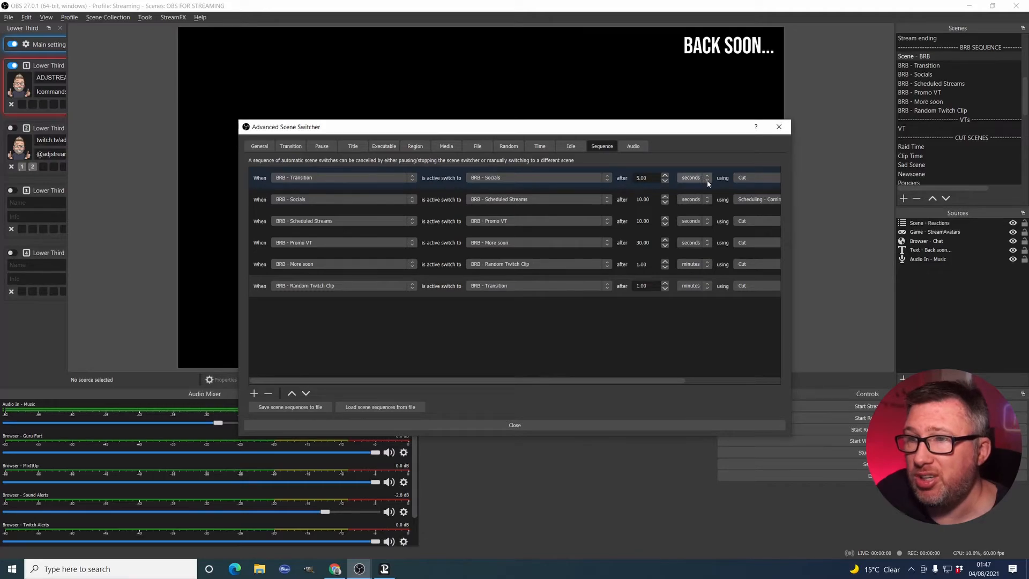
{"action": "left_click", "coordinate": [754, 177]}
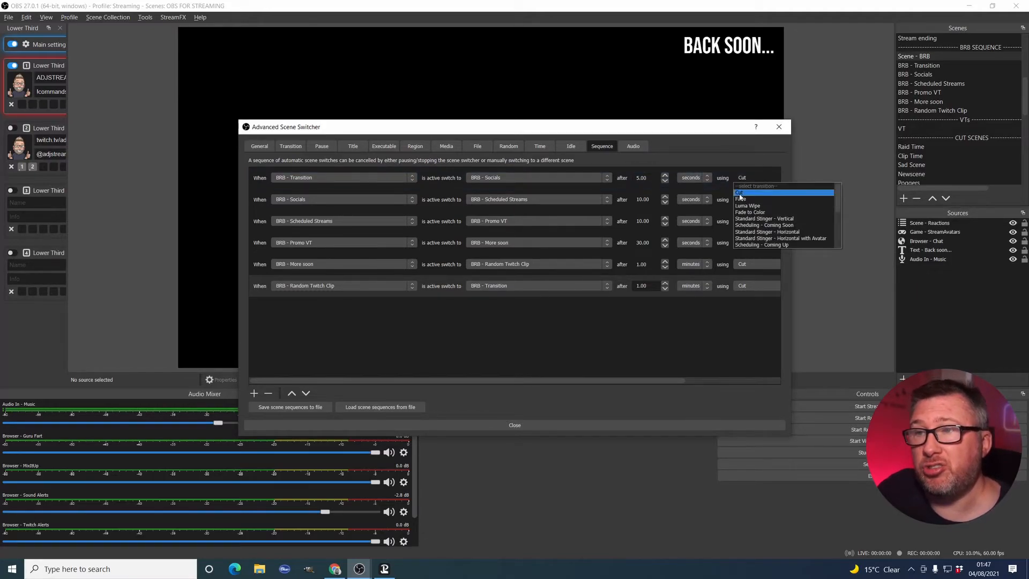
{"action": "left_click", "coordinate": [772, 244]}
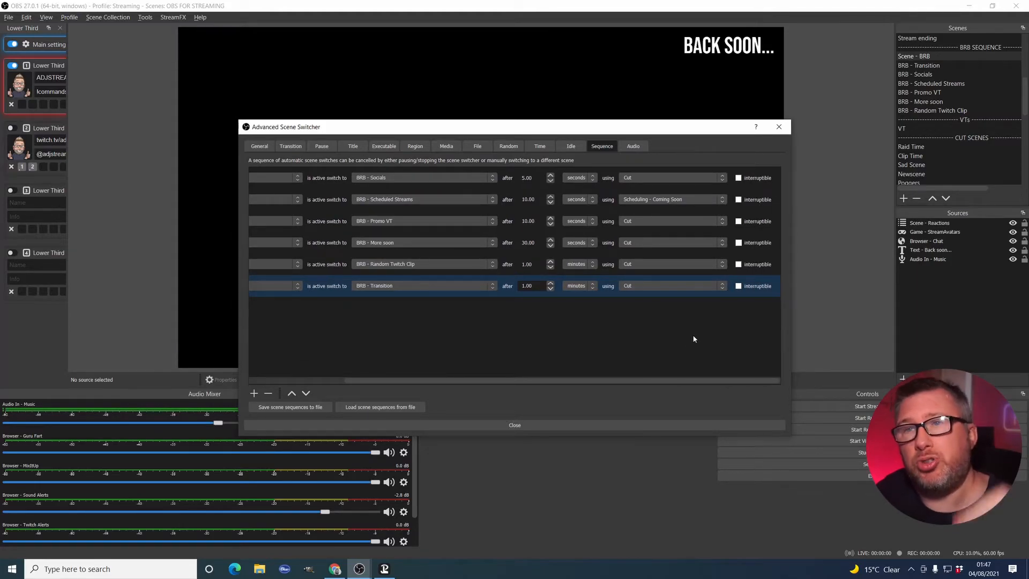
{"action": "mouse_move", "coordinate": [695, 366]}
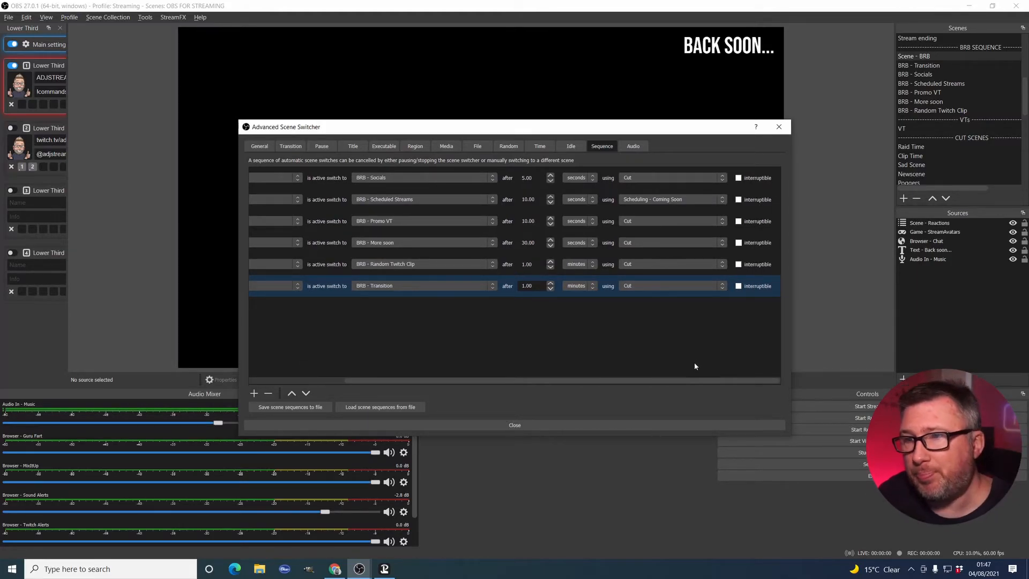
{"action": "mouse_move", "coordinate": [666, 386]}
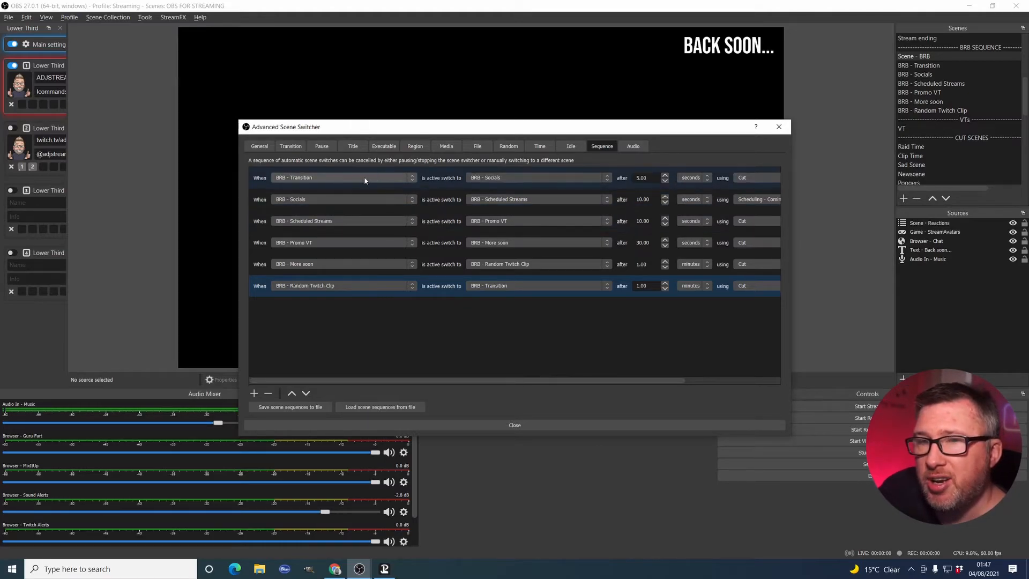
{"action": "mouse_move", "coordinate": [423, 190]}
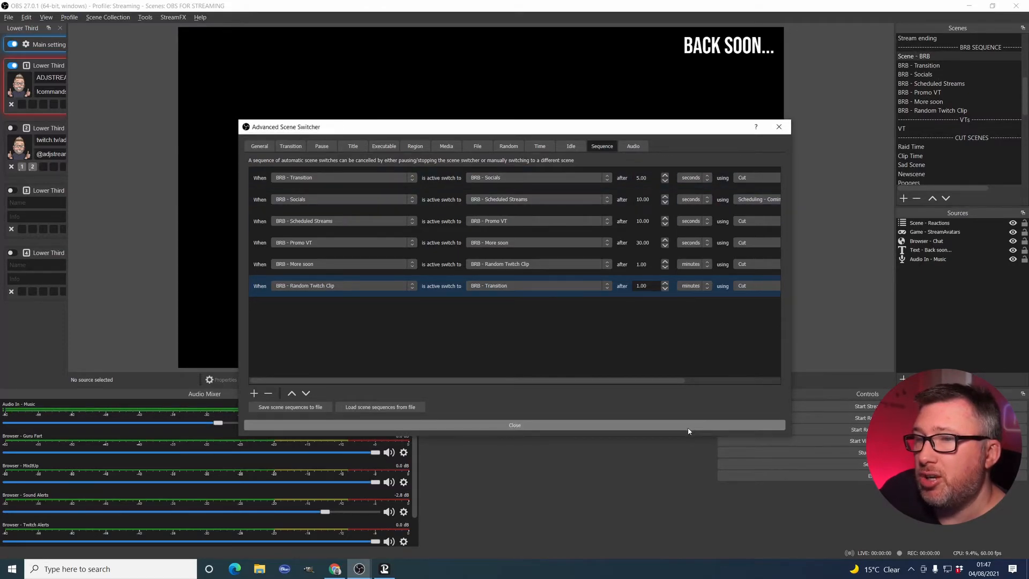
Step: Close the switcher, then reopen Advanced Scene Switcher on its Sequence tab
{"action": "left_click", "coordinate": [514, 424]}
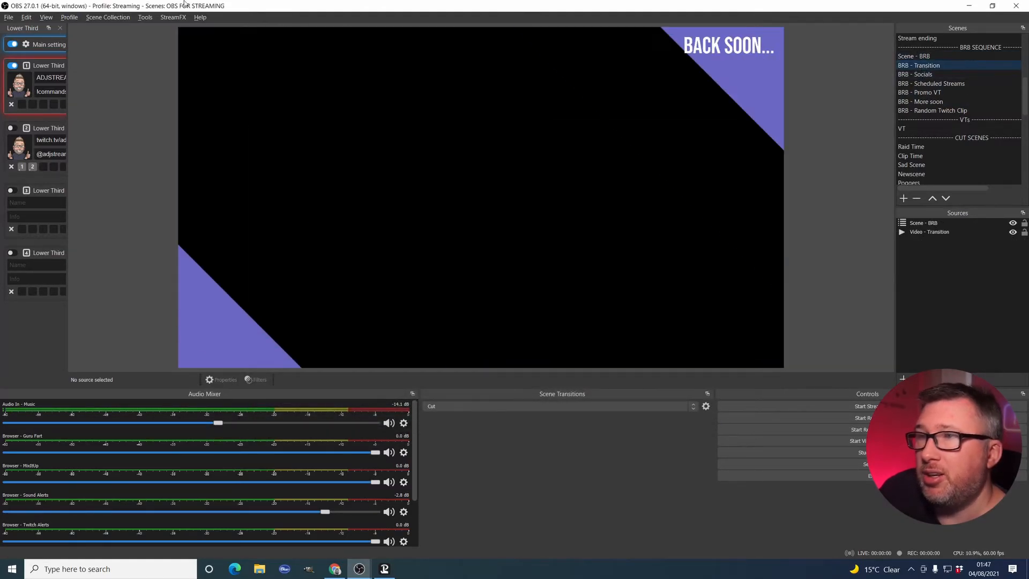
{"action": "left_click", "coordinate": [144, 17]}
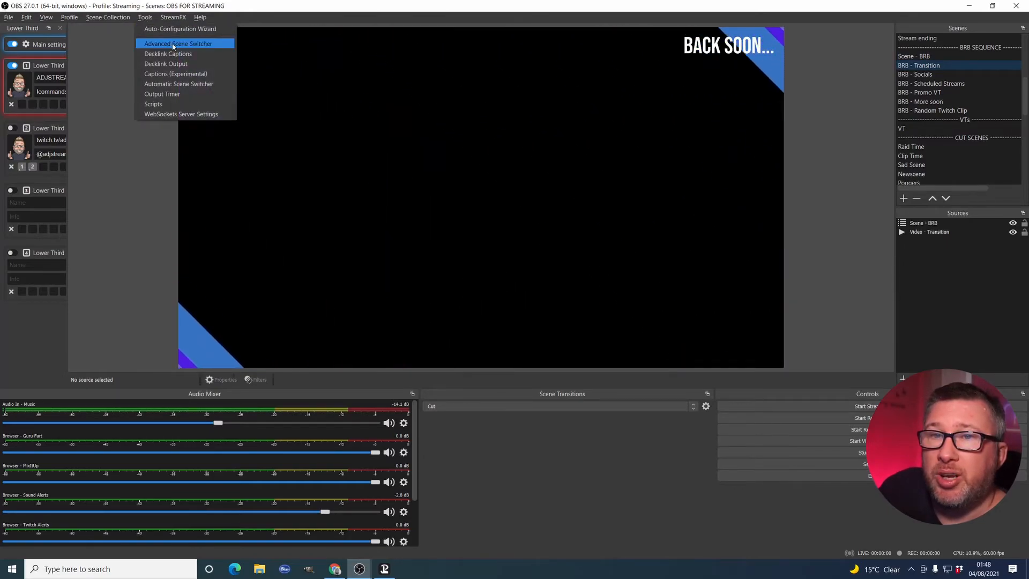
{"action": "left_click", "coordinate": [177, 44]}
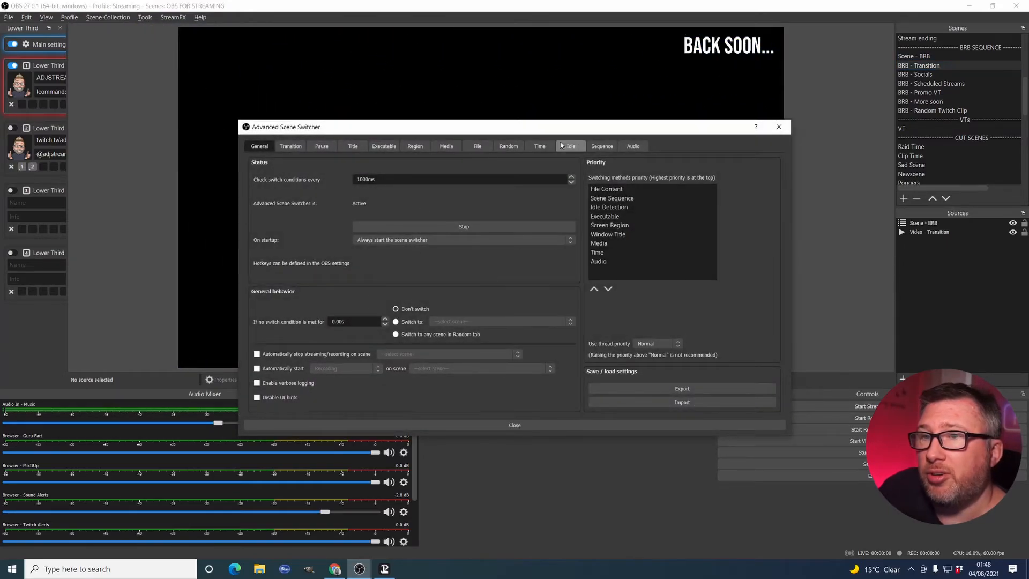
{"action": "left_click", "coordinate": [601, 146]}
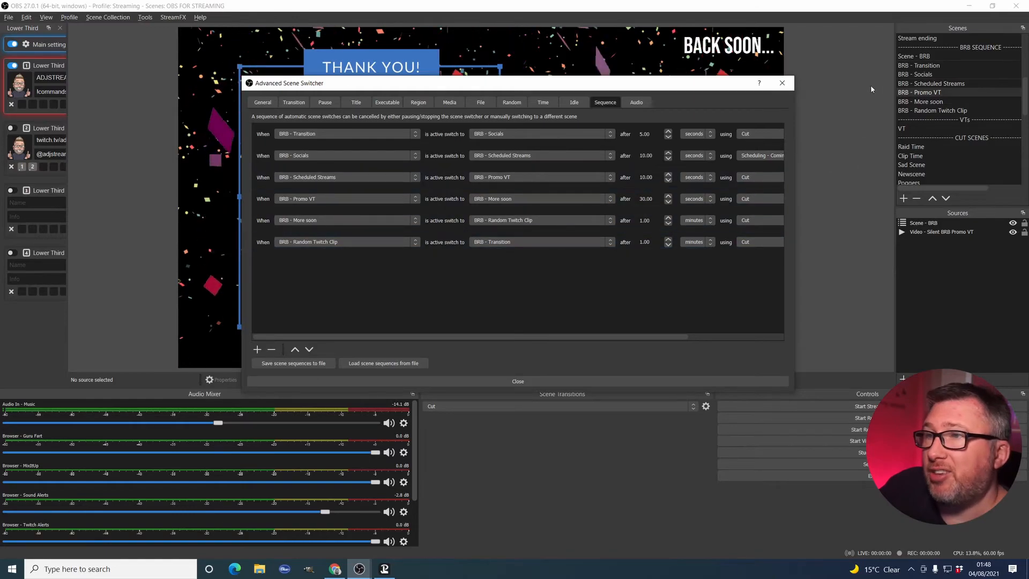
{"action": "mouse_move", "coordinate": [574, 90]}
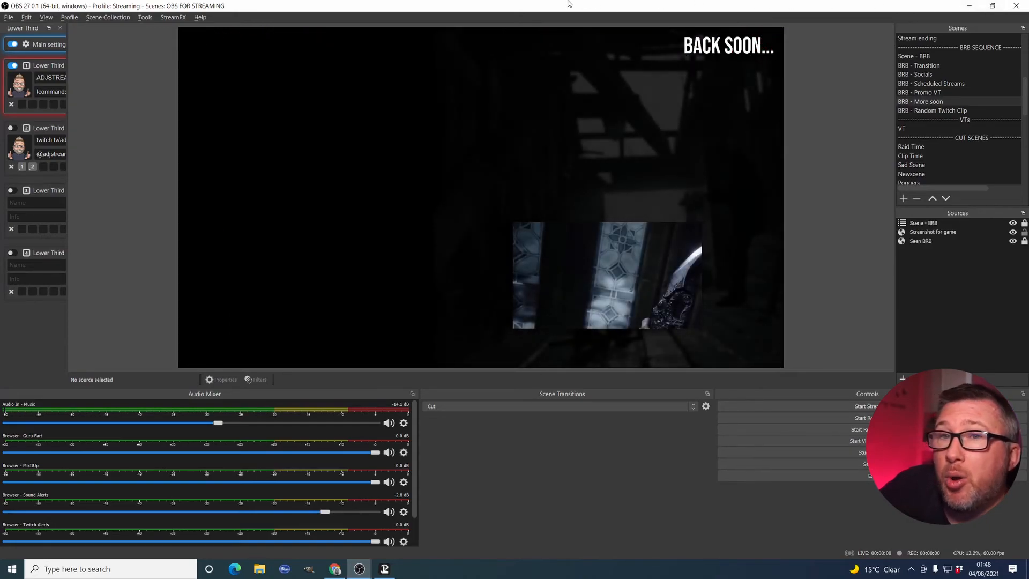
{"action": "left_click", "coordinate": [144, 17]}
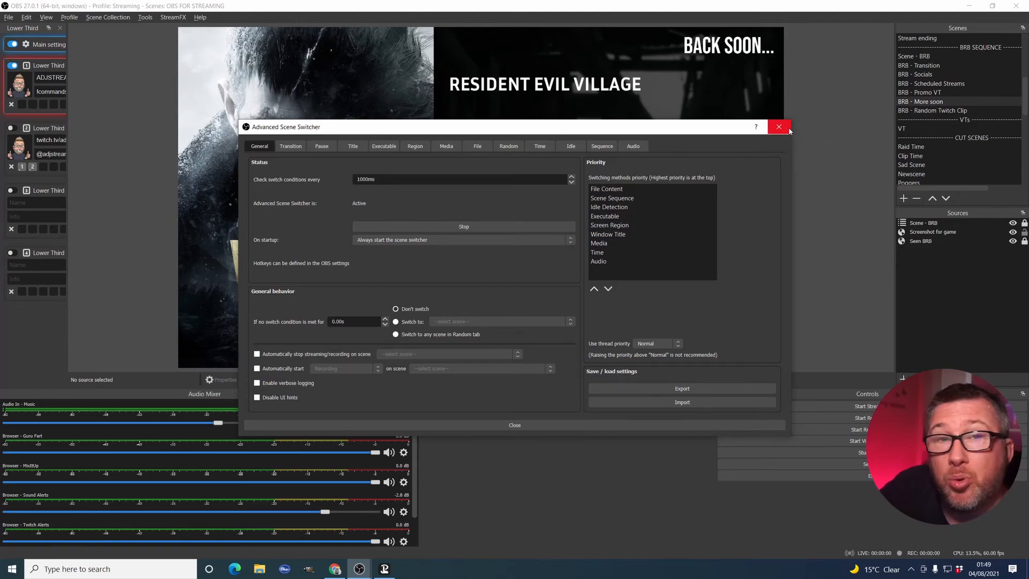
{"action": "mouse_move", "coordinate": [779, 126]}
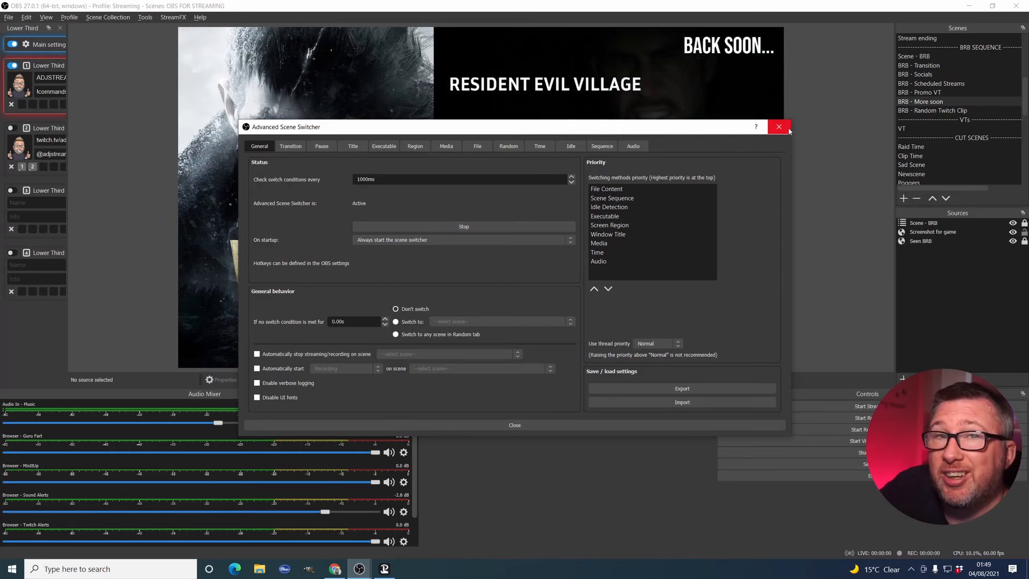
{"action": "left_click", "coordinate": [779, 126]}
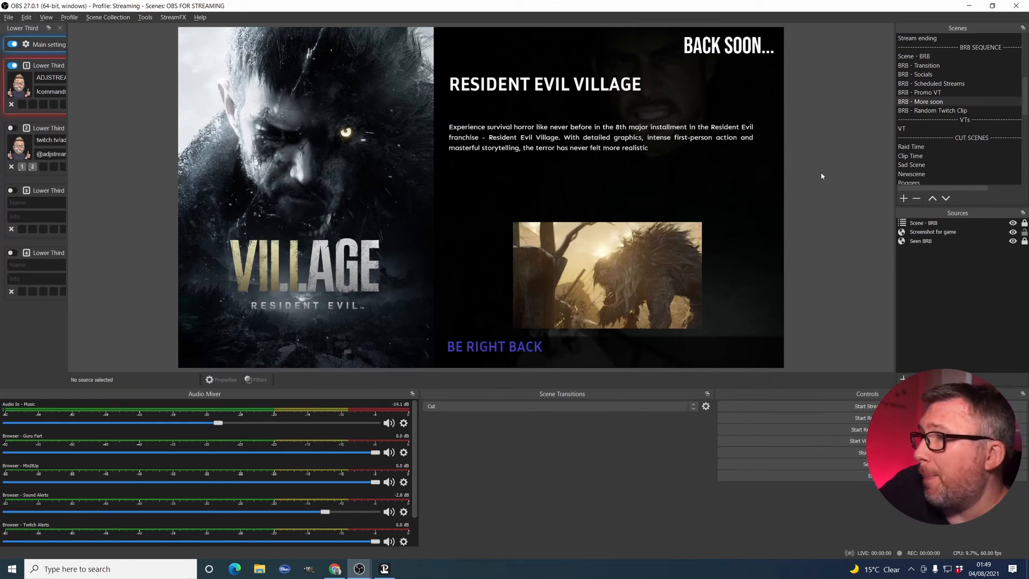